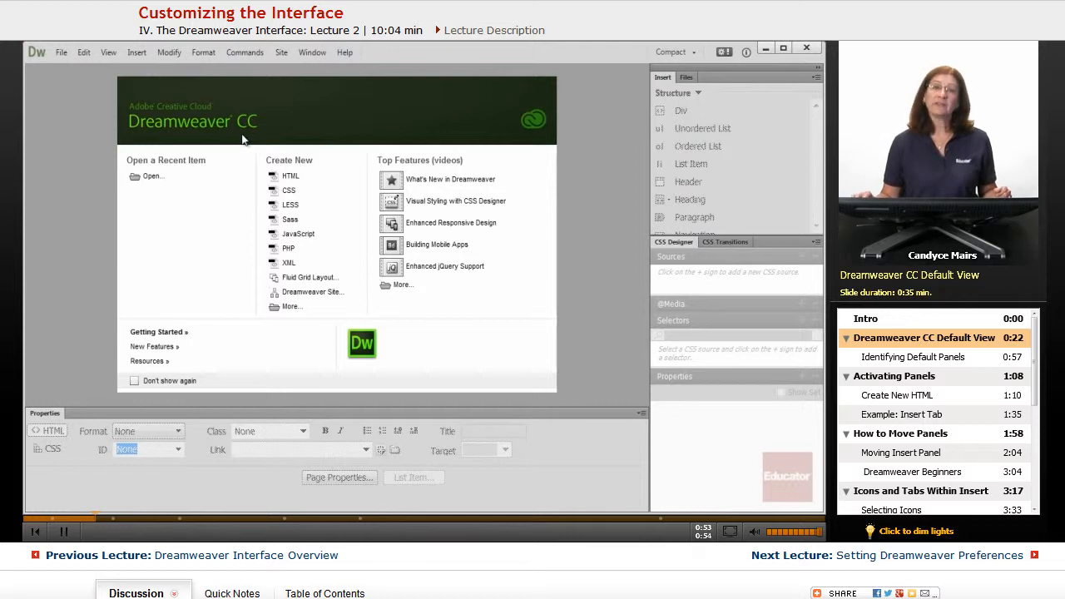
mouse_move(462, 100)
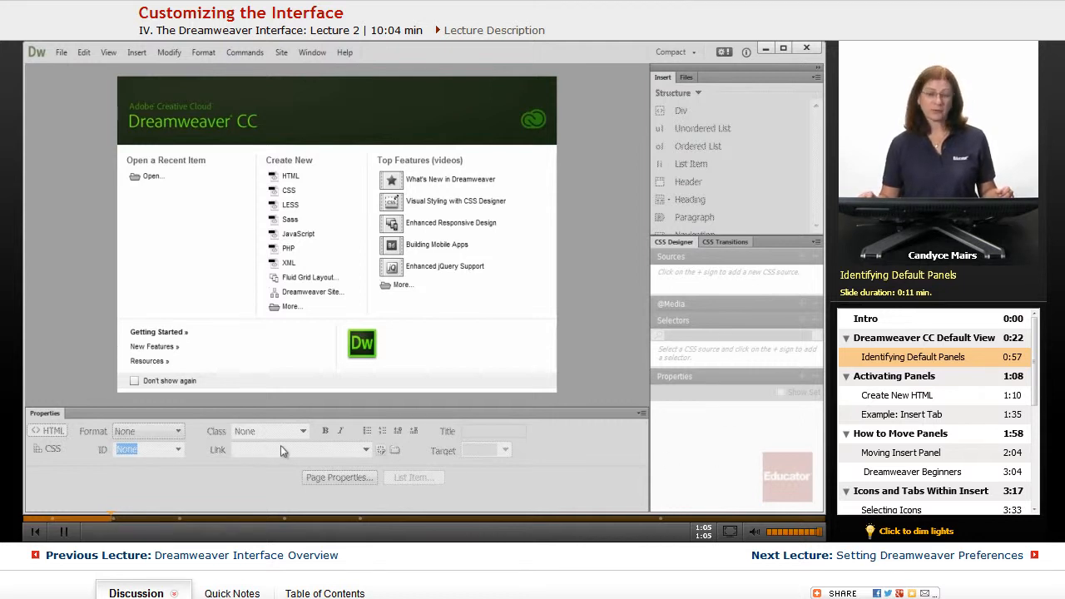
mouse_move(583, 129)
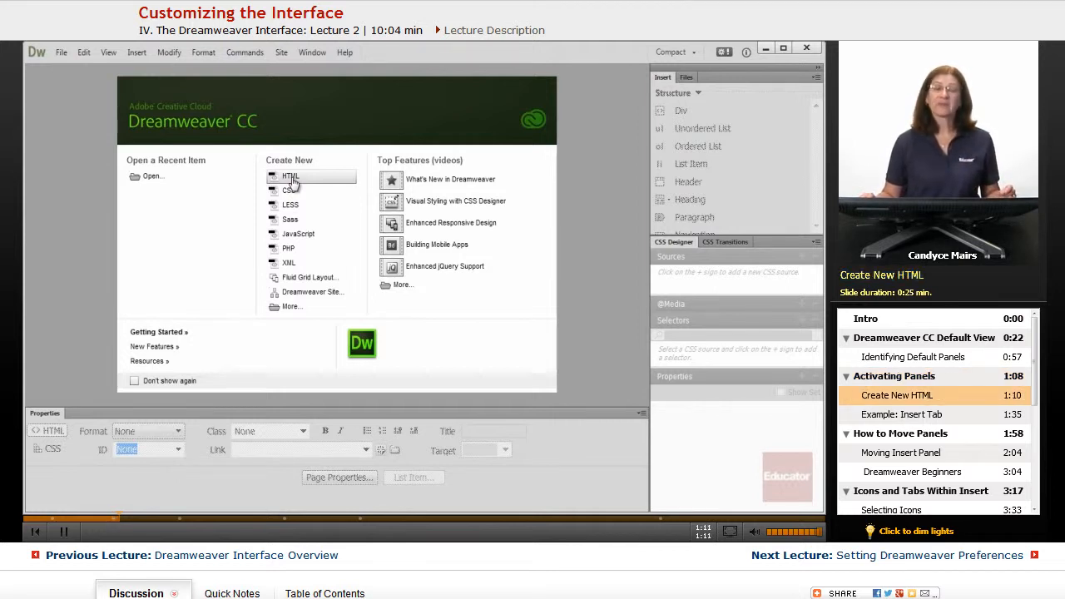
mouse_move(323, 327)
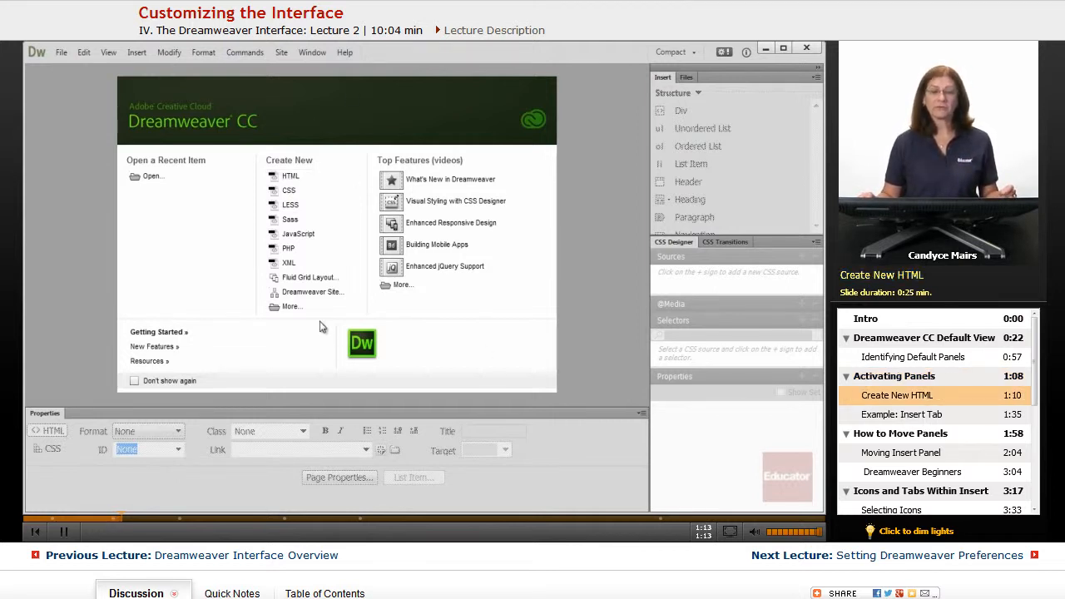
Step: Create a new blank HTML document and place the insertion point in the empty page
left_click(289, 177)
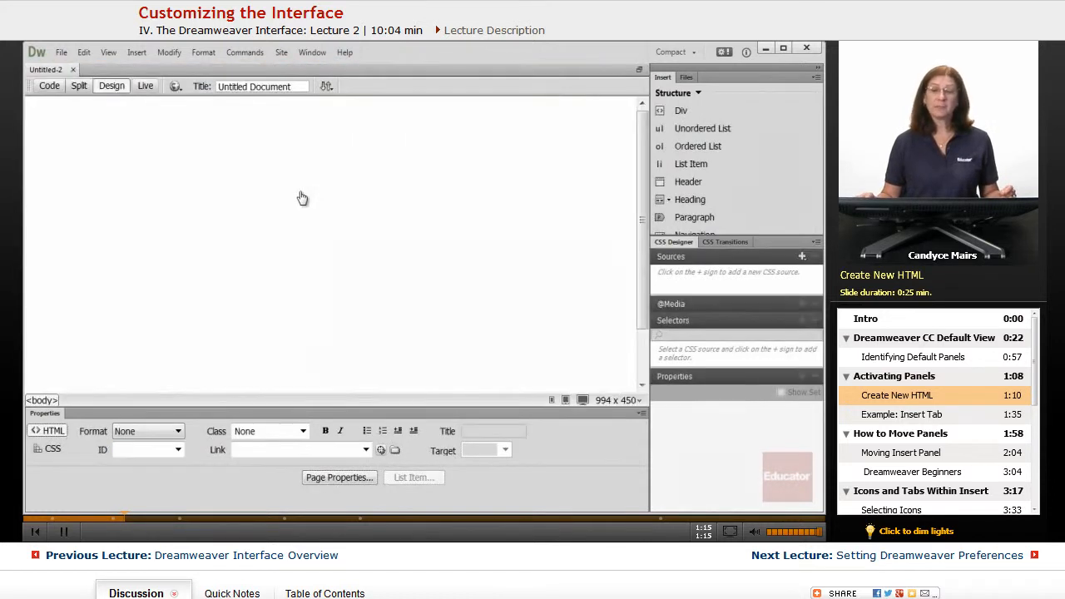
left_click(303, 197)
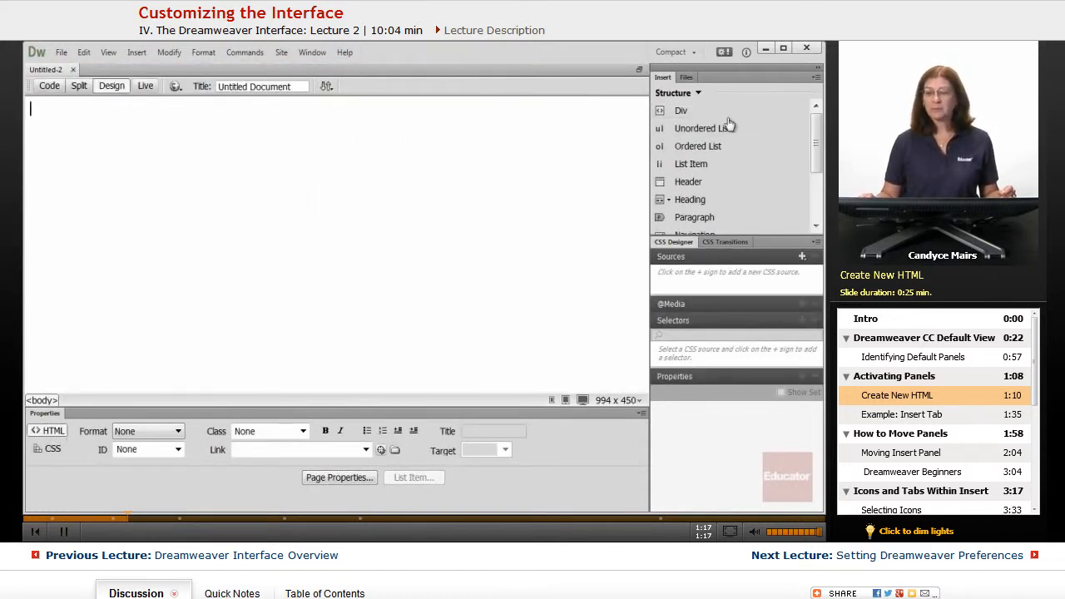
mouse_move(743, 439)
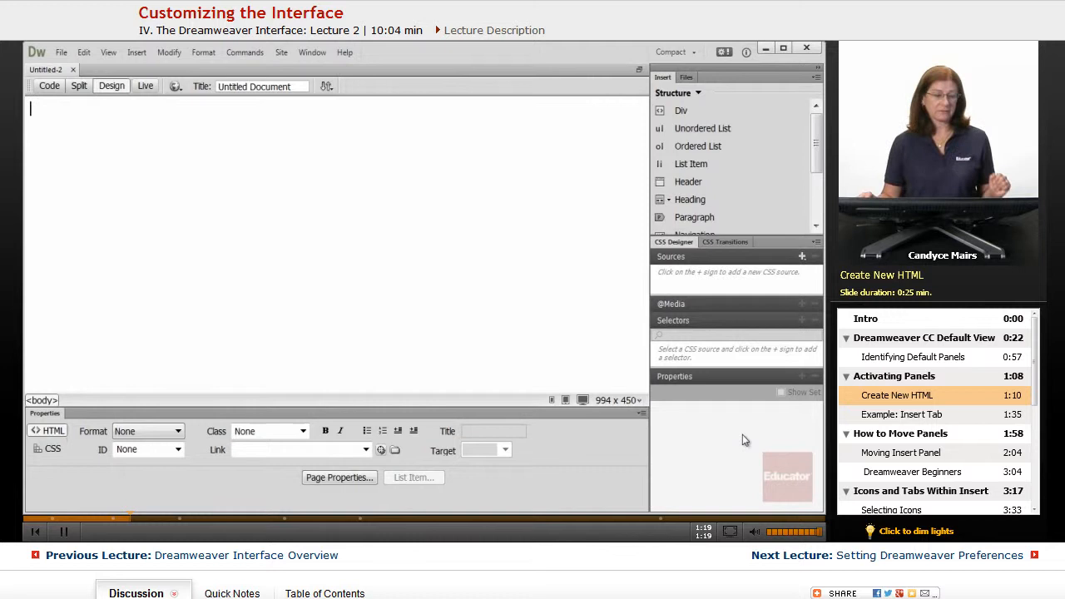
mouse_move(579, 474)
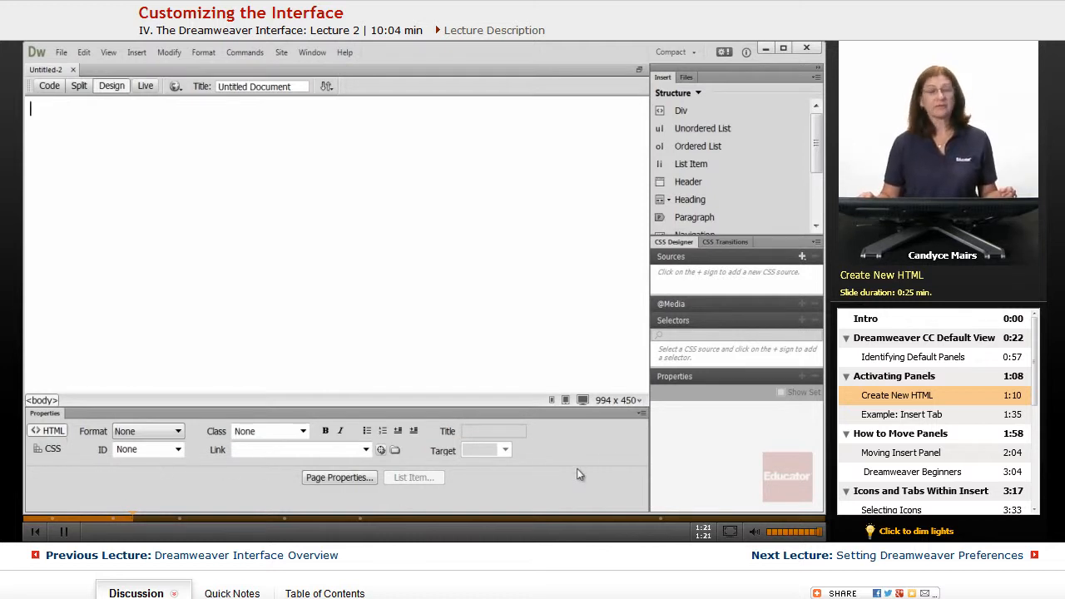
mouse_move(782, 433)
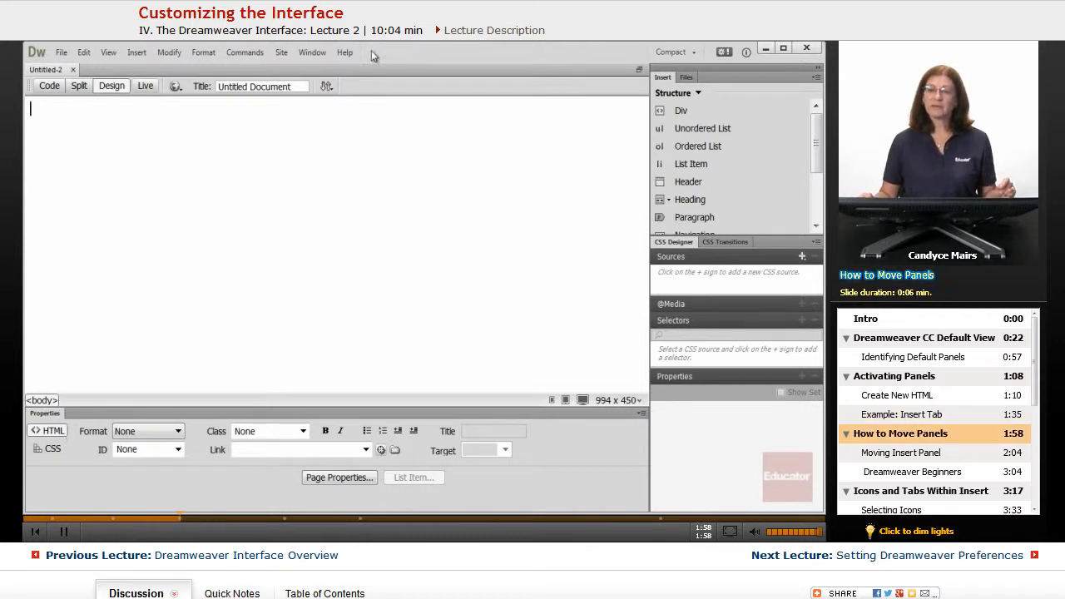
mouse_move(658, 83)
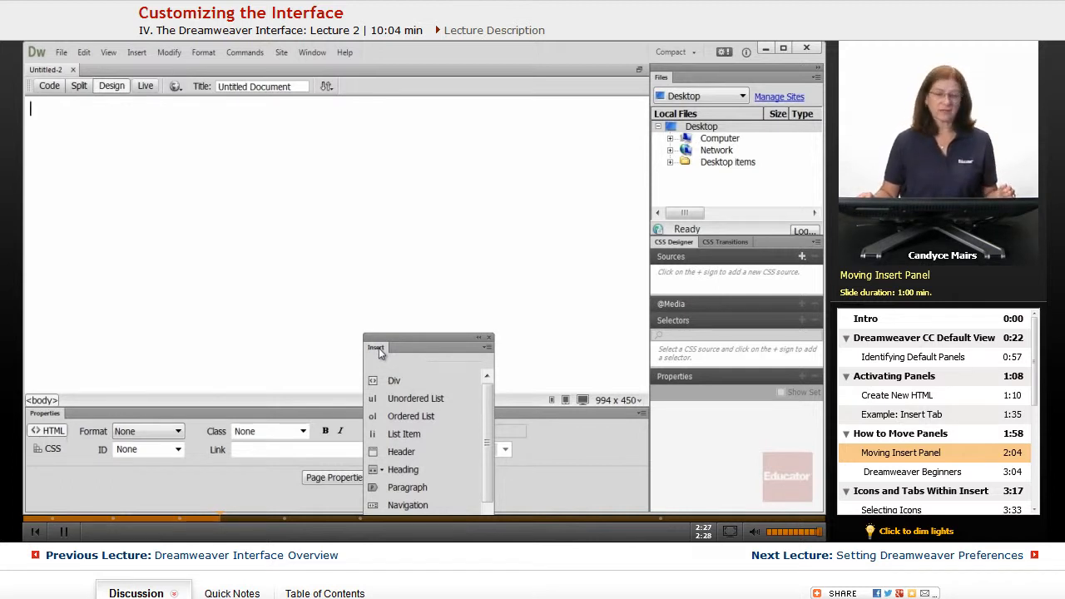
Step: Dock the Insert panel as its own column, then move it toward the top docking zone
left_click_drag(376, 348, 386, 68)
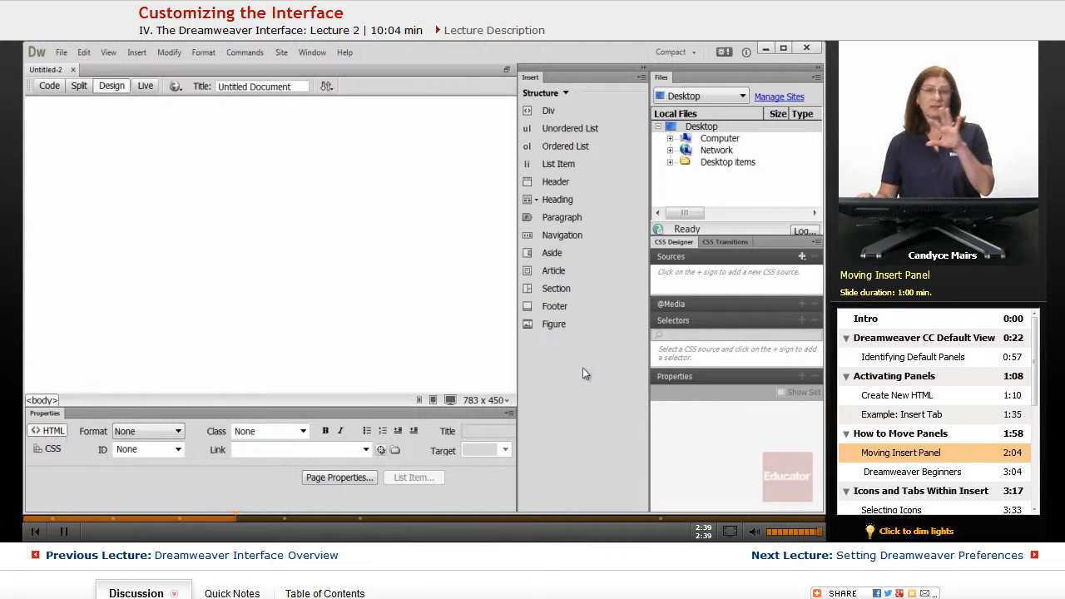
mouse_move(589, 313)
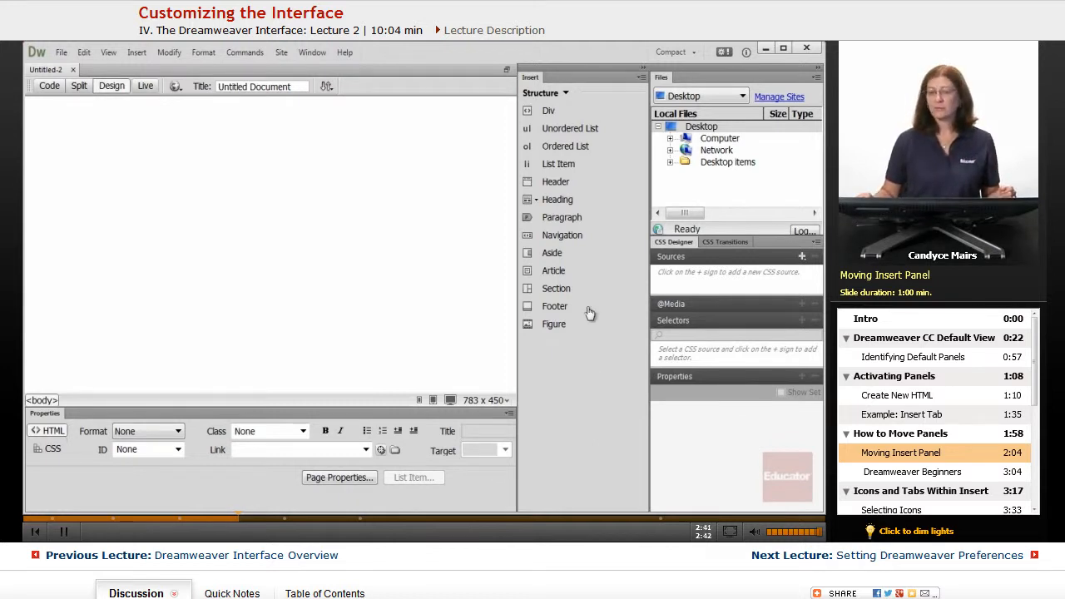
mouse_move(712, 227)
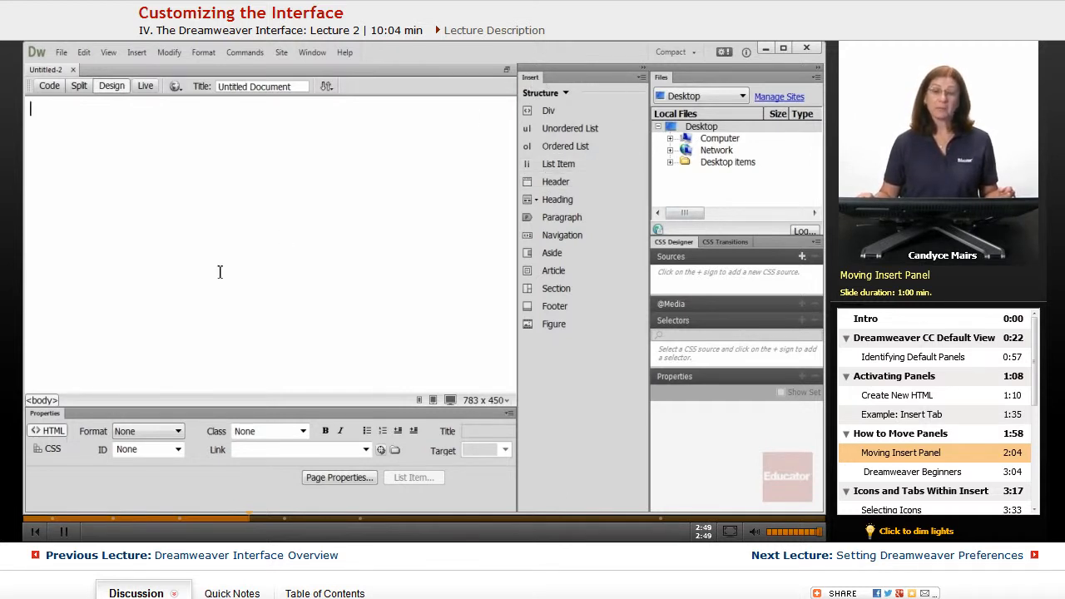
mouse_move(532, 353)
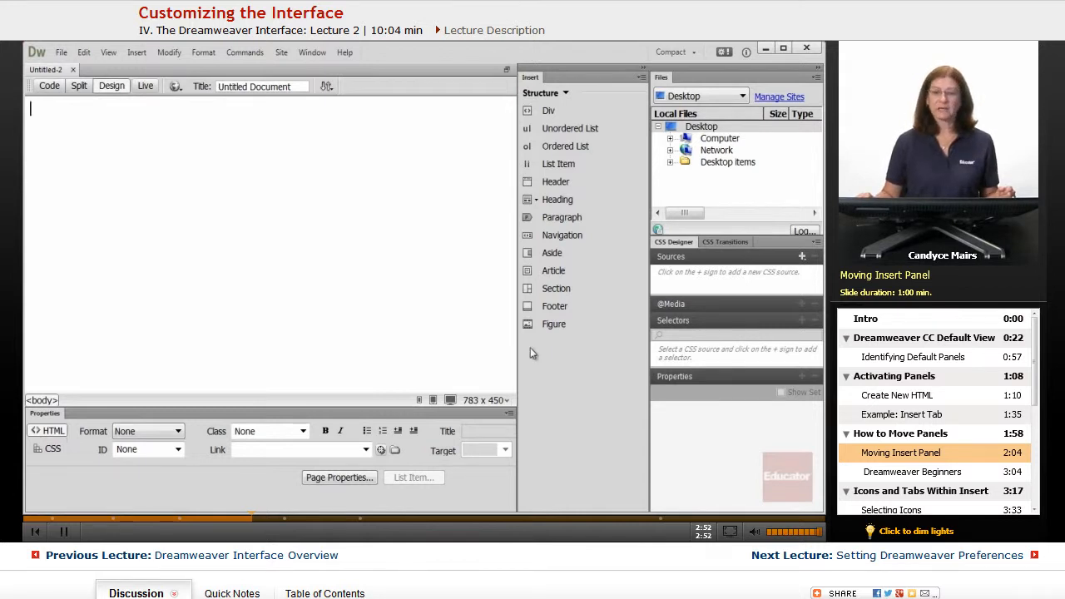
left_click_drag(583, 77, 167, 80)
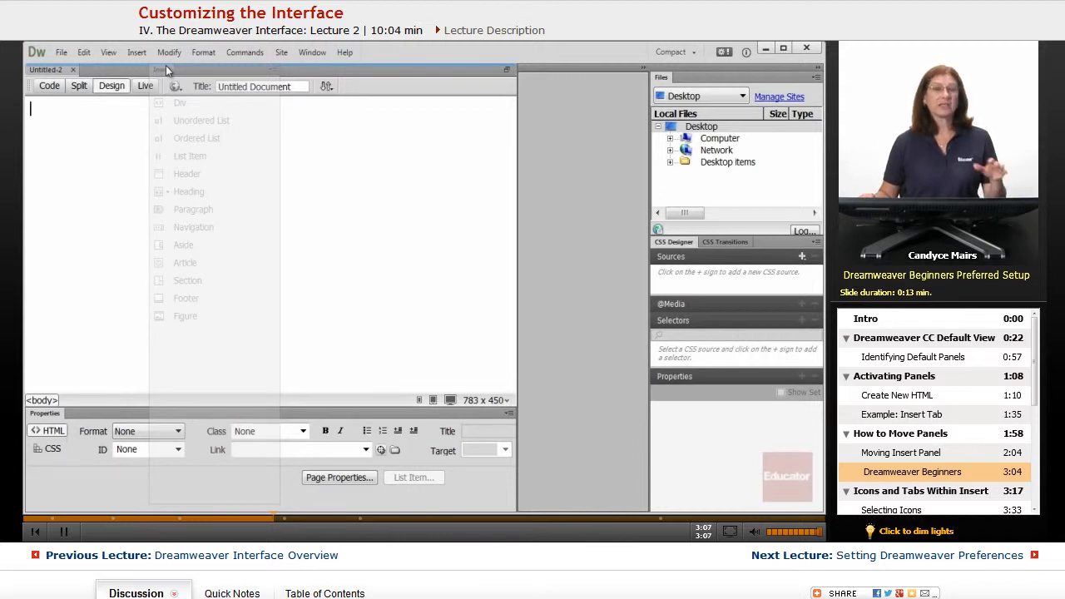
Step: Dock Insert as a wide bar and browse its Structure, Form, jQuery Mobile, Common and Media tabs
left_click(137, 52)
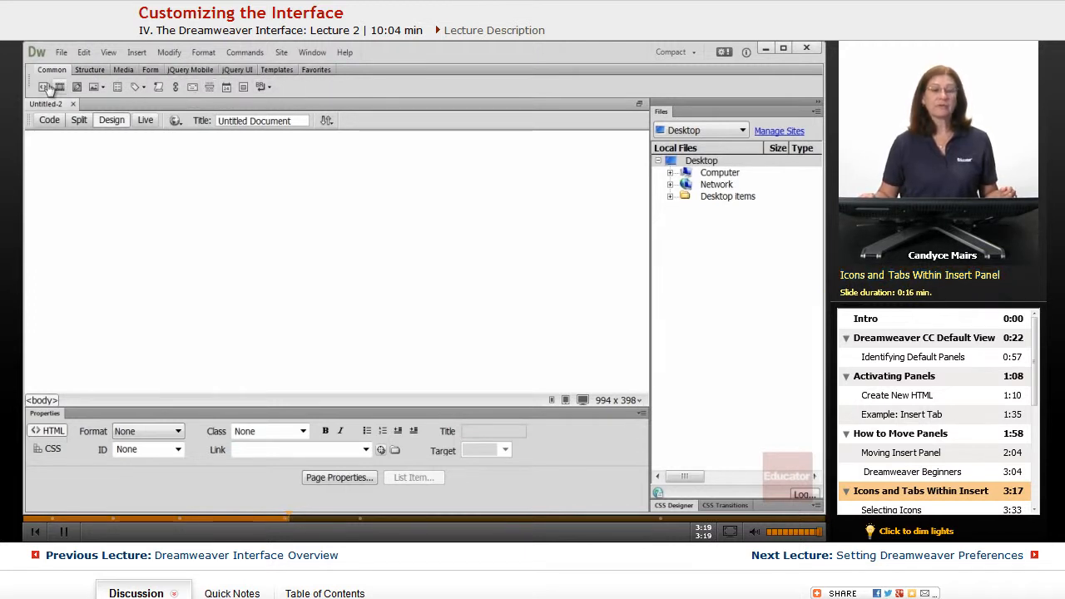
left_click(90, 70)
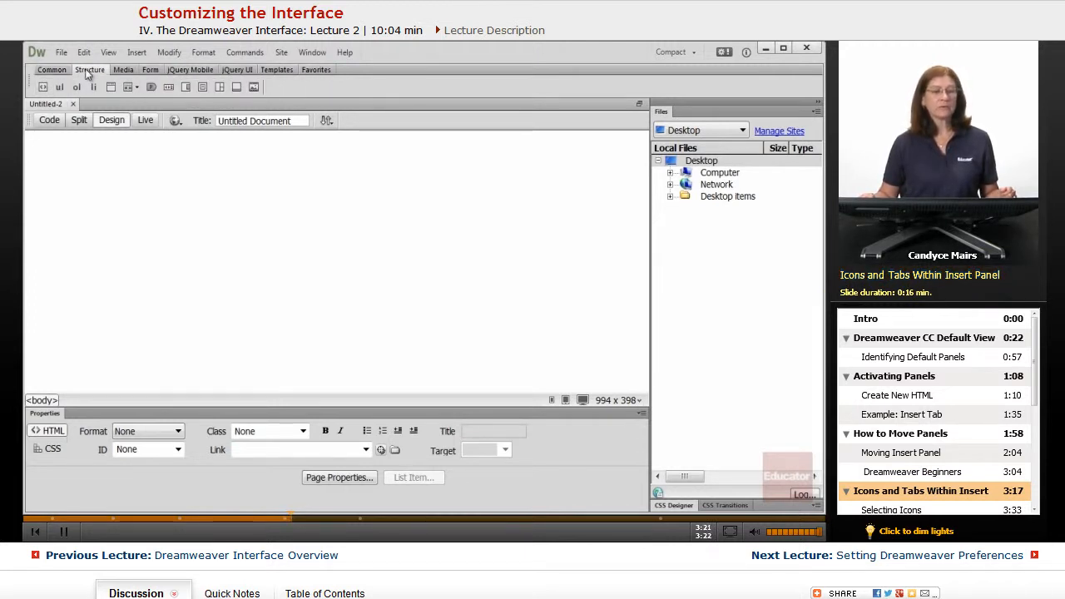
left_click(149, 70)
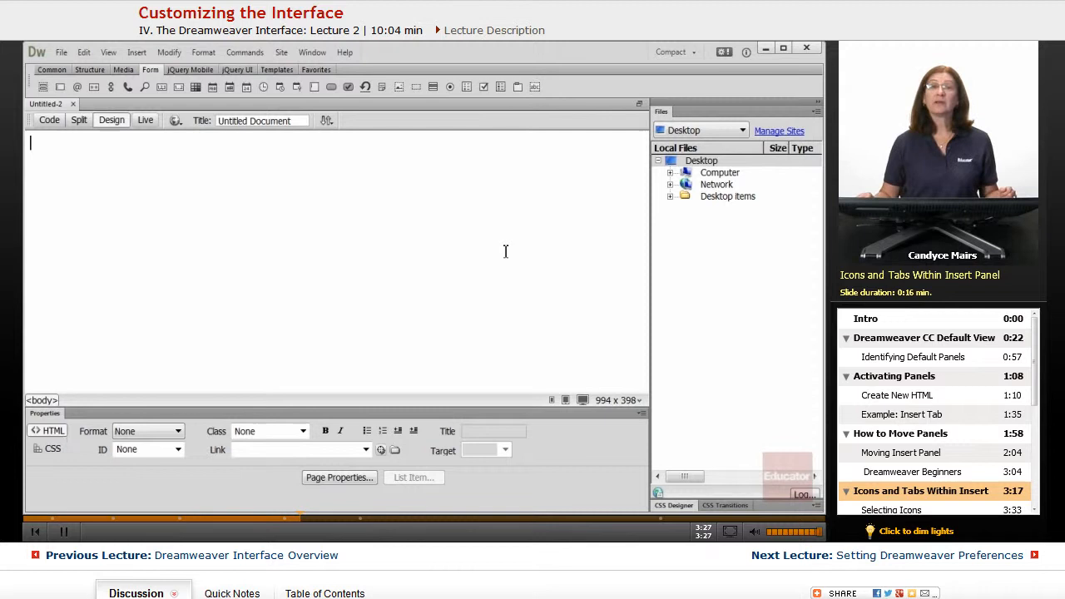
mouse_move(180, 148)
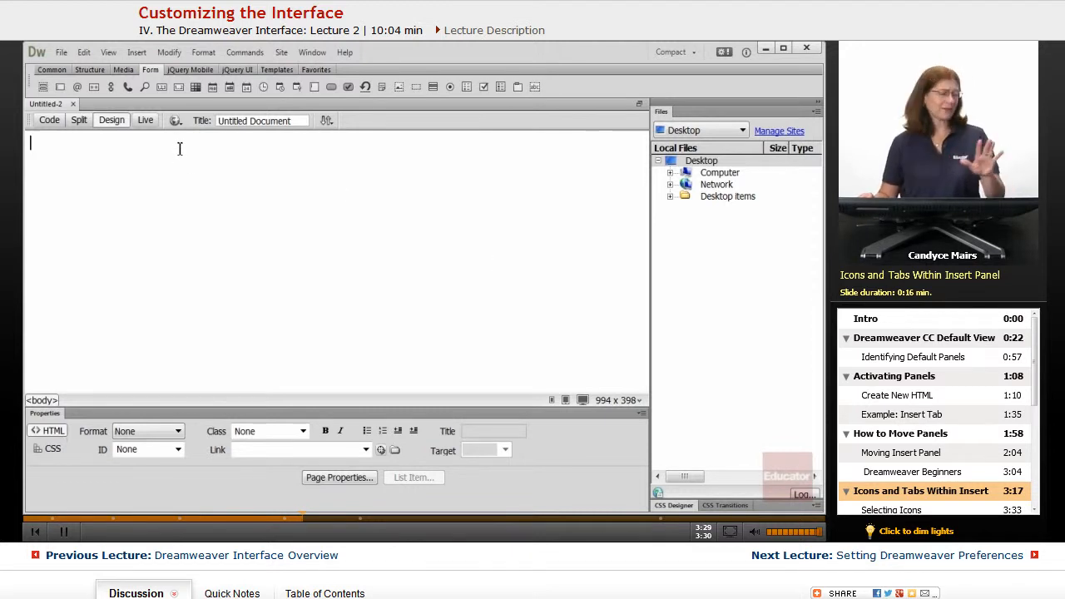
left_click(189, 70)
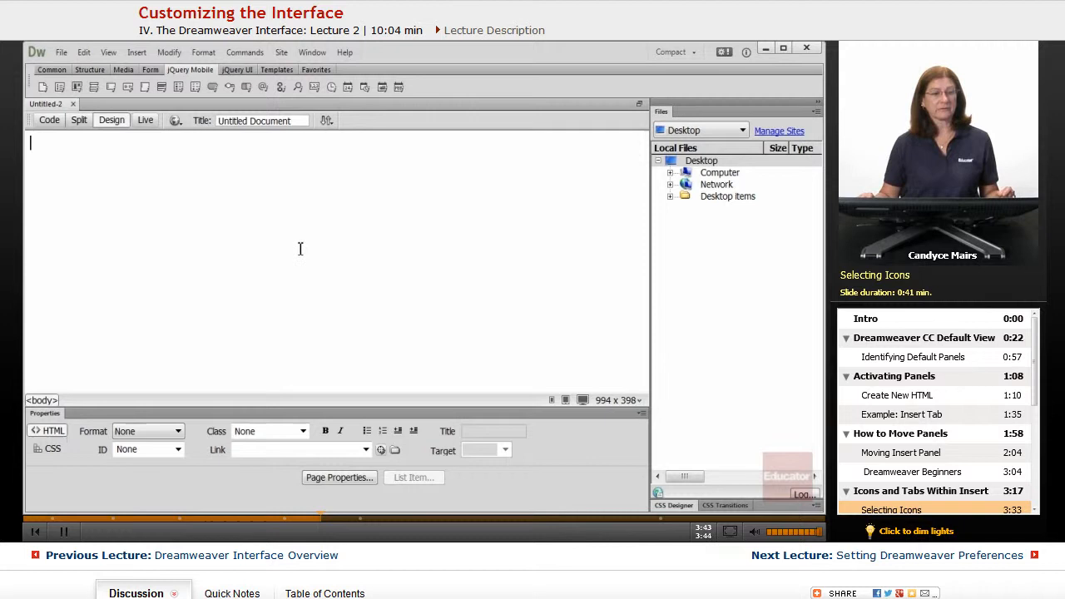
left_click(89, 70)
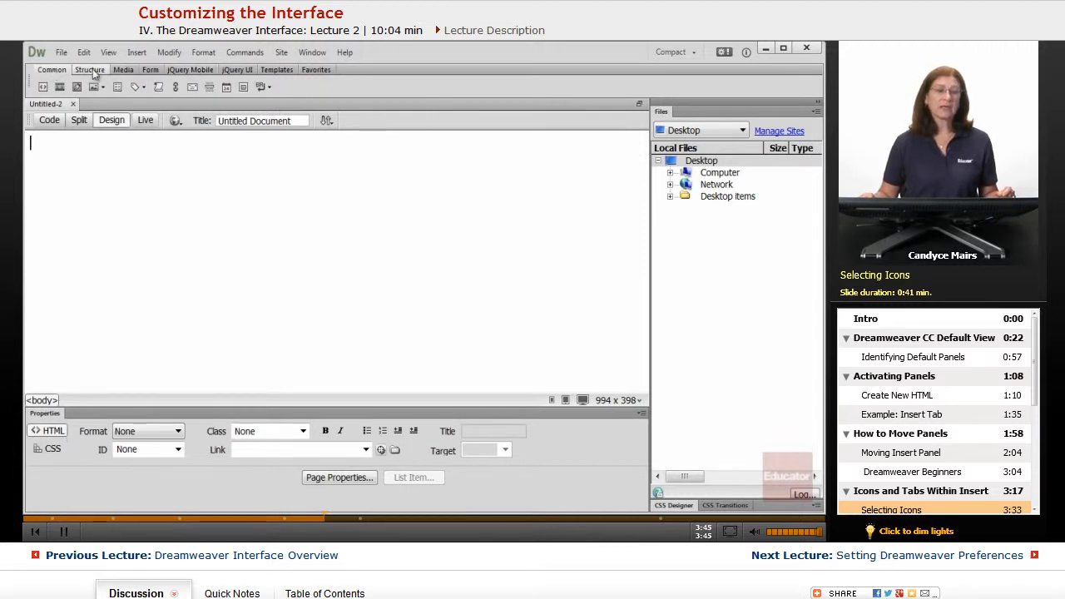
left_click(90, 70)
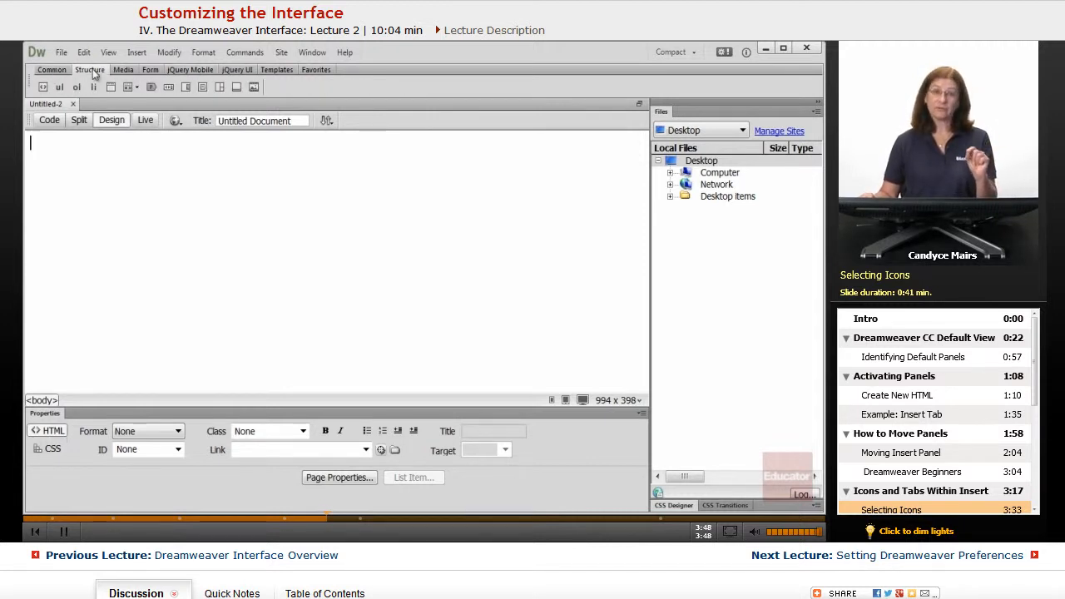
left_click(123, 70)
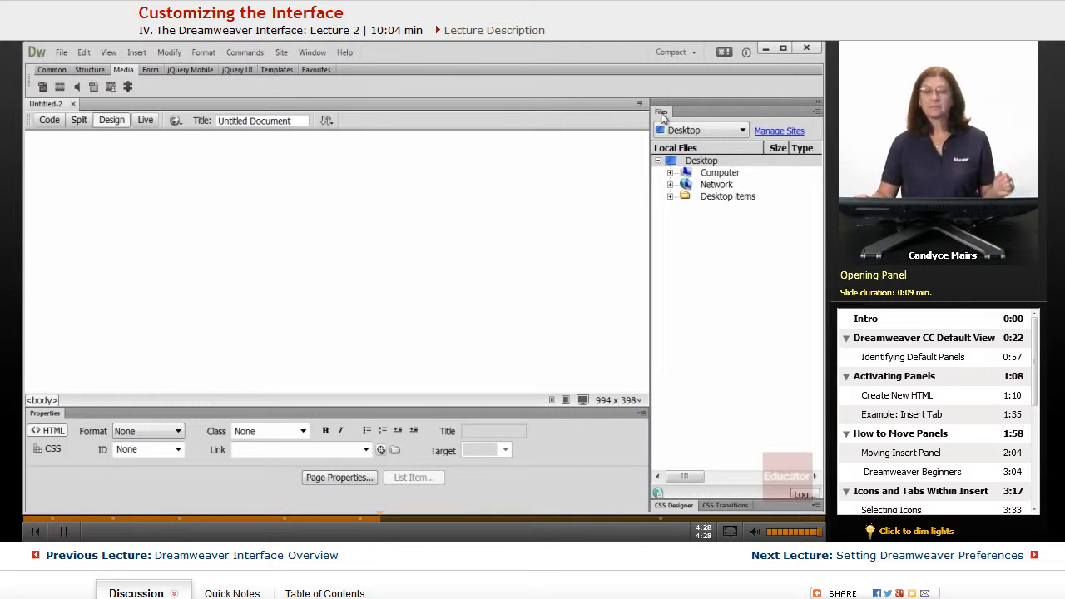
Step: Collapse the Files panel and bring CSS Transitions to the front of the CSS Designer group
left_click(661, 113)
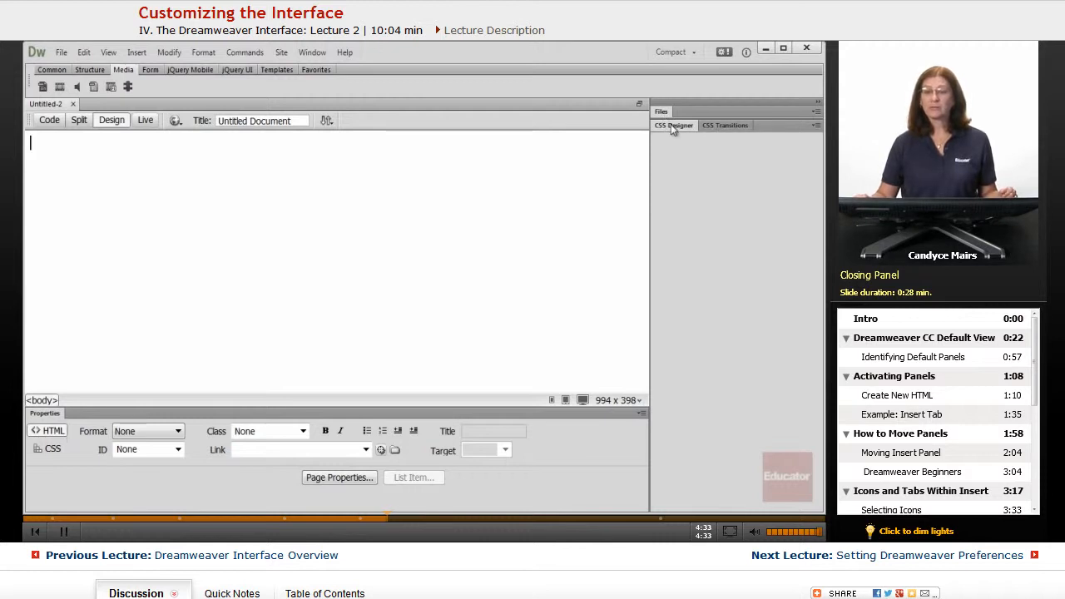
left_click(675, 126)
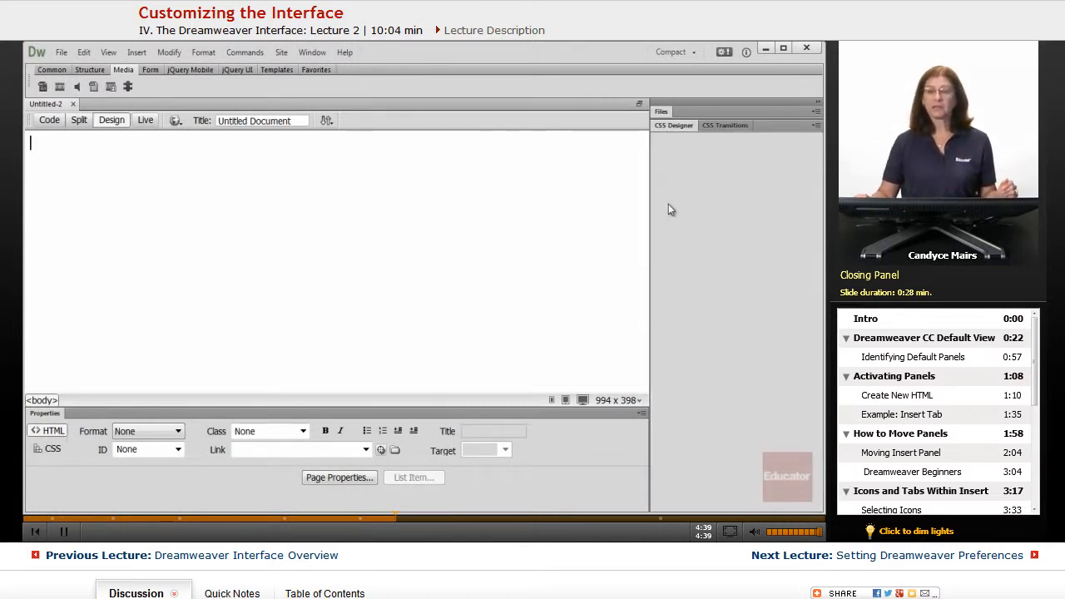
left_click(726, 125)
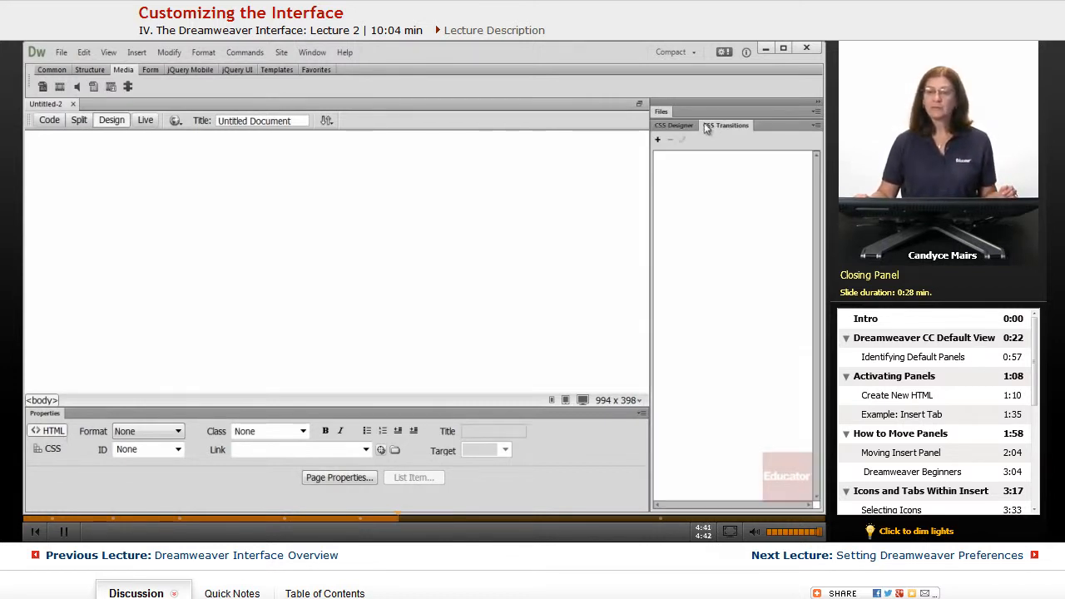
left_click(673, 125)
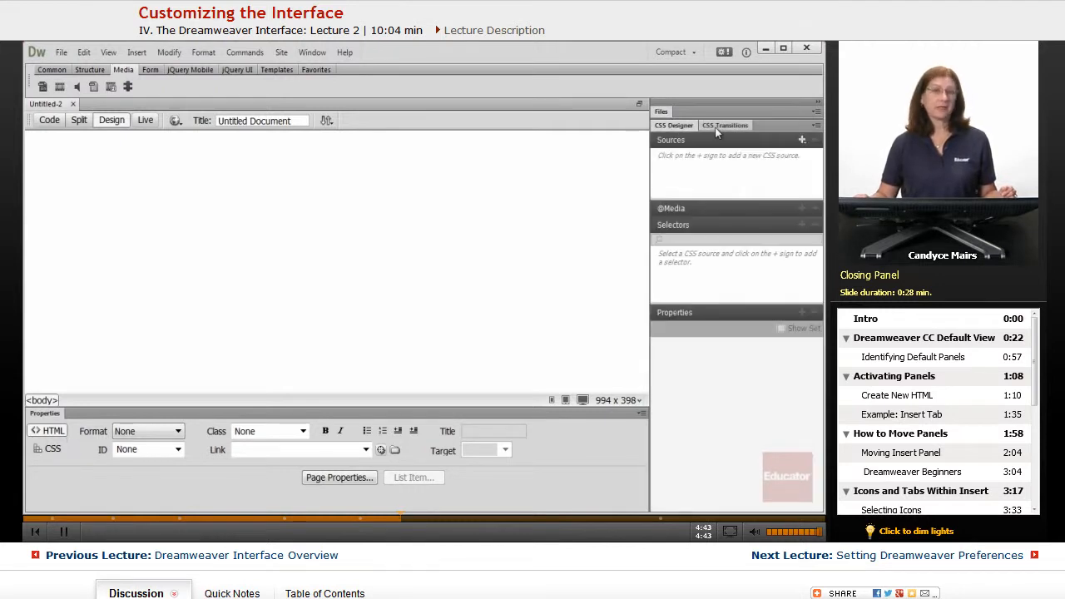
left_click(726, 125)
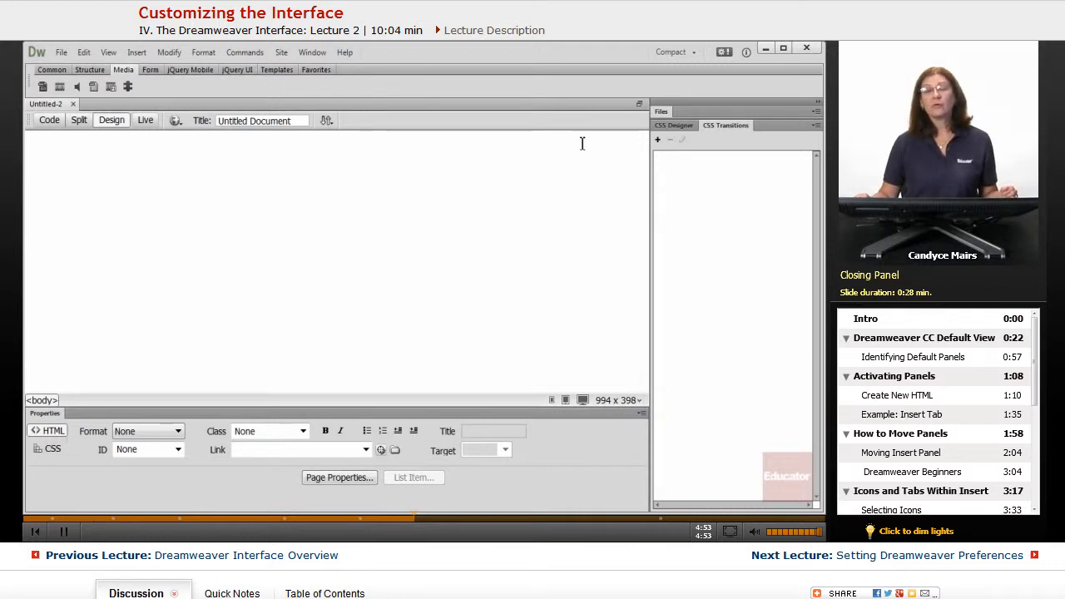
mouse_move(408, 94)
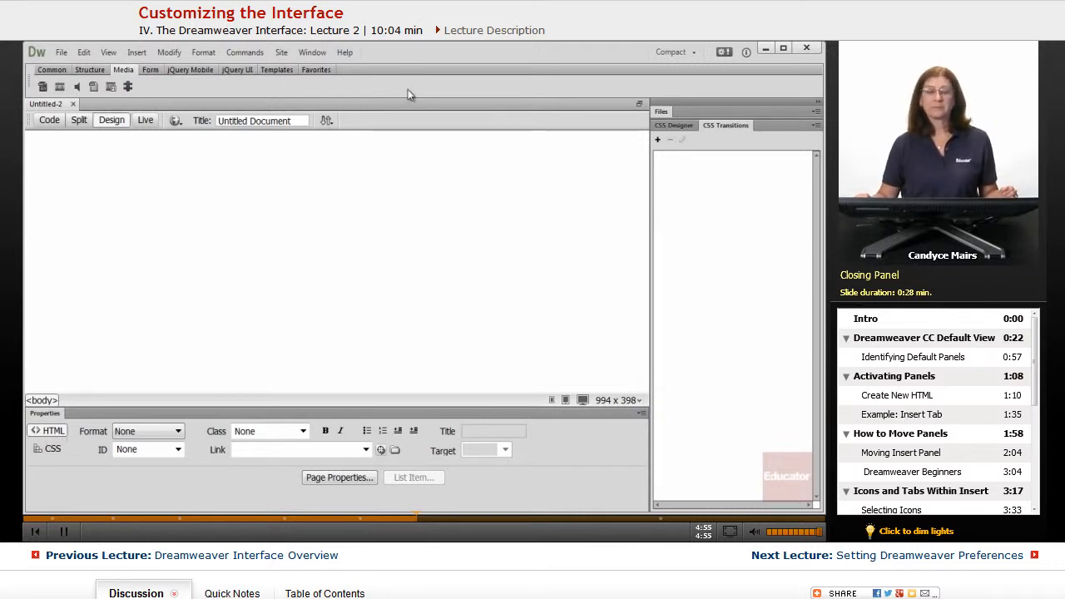
left_click(313, 51)
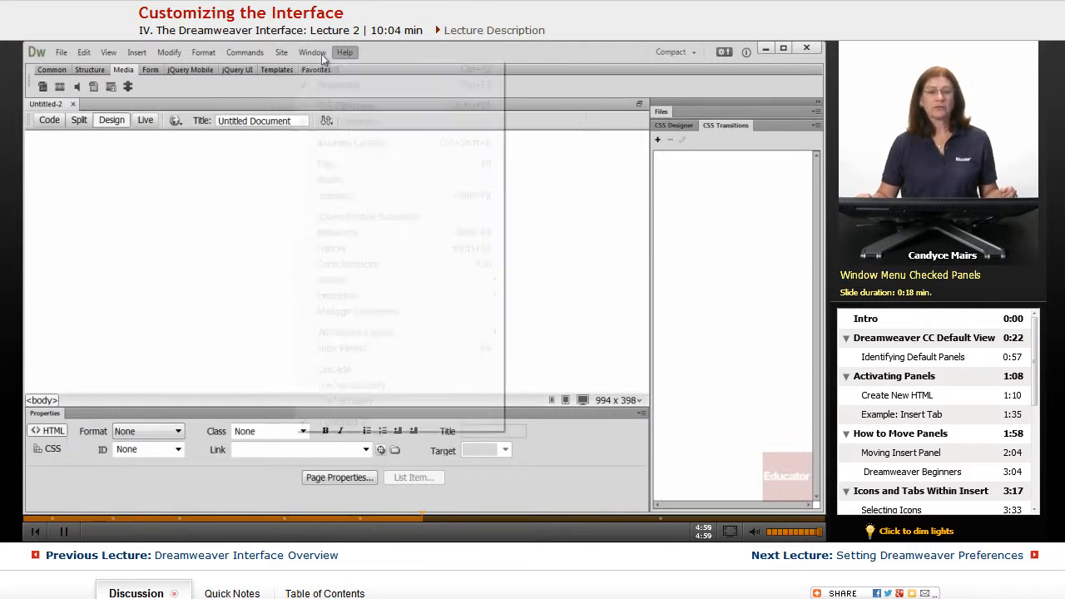
Step: Toggle CSS Transitions from the Window menu, leaving the panel group's contents blank
left_click(313, 52)
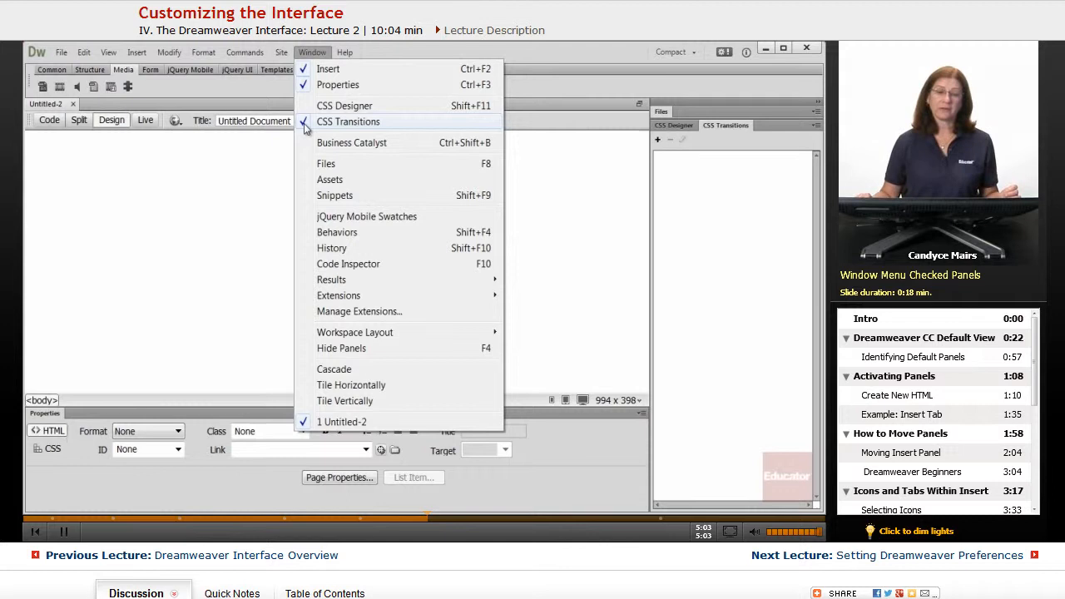
left_click(348, 121)
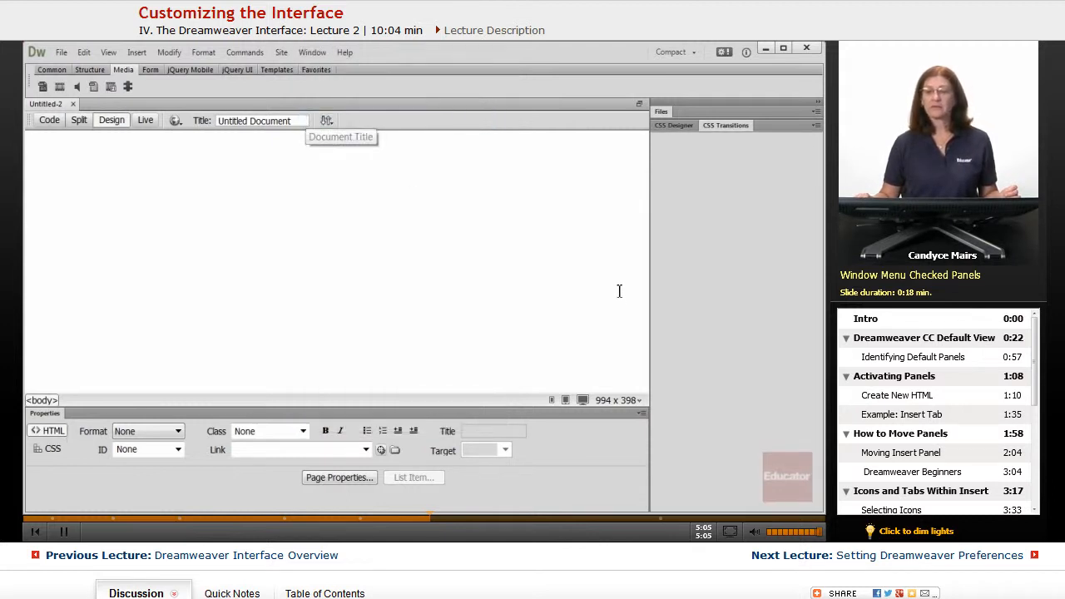
mouse_move(723, 400)
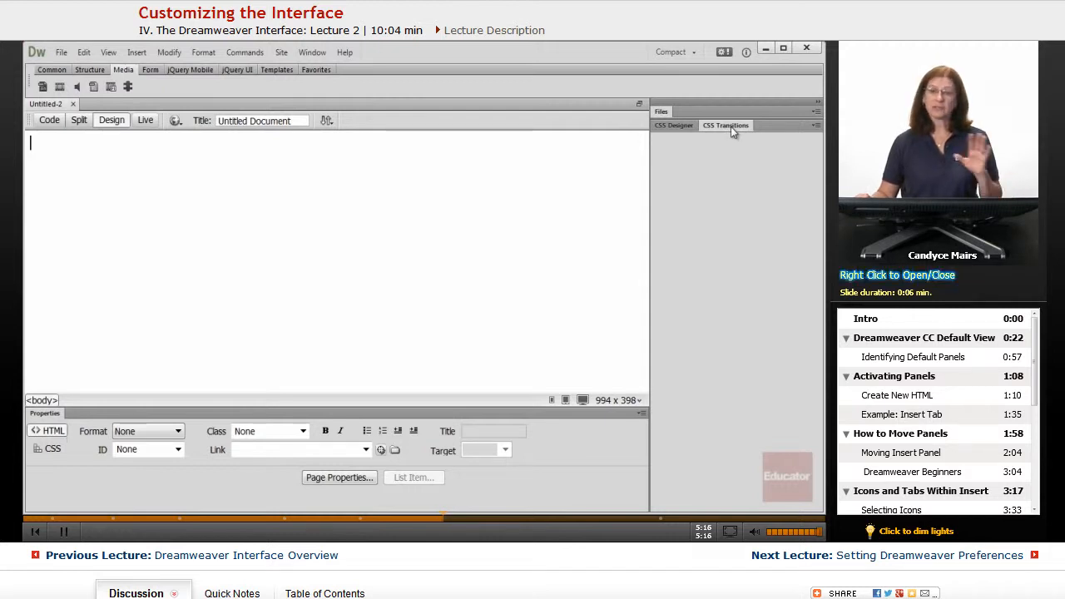
Step: Close the CSS Transitions panel from its tab menu, leaving CSS Designer alone
right_click(726, 125)
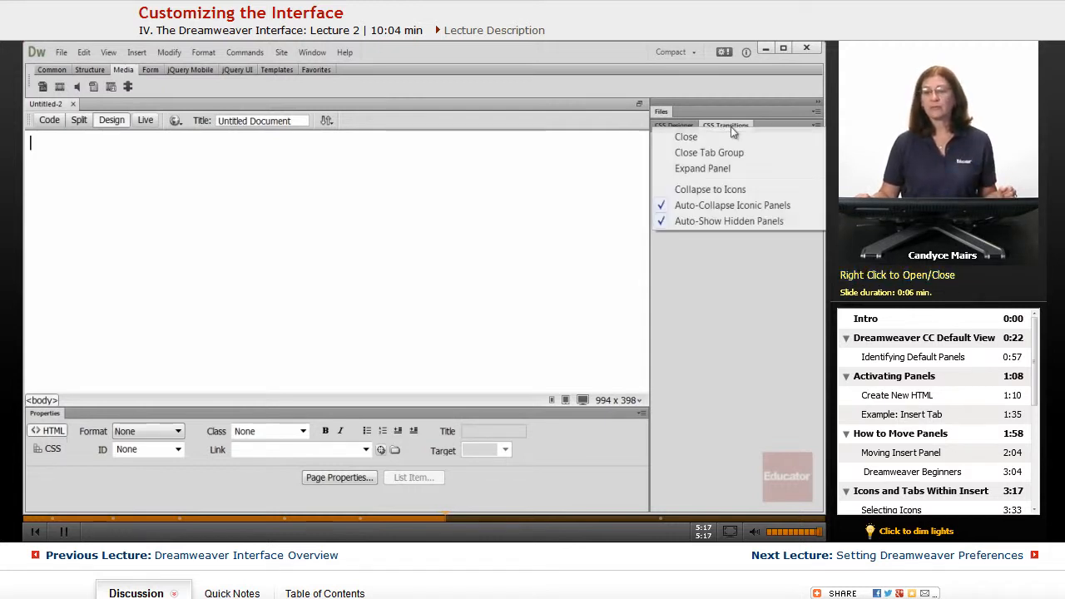
mouse_move(710, 153)
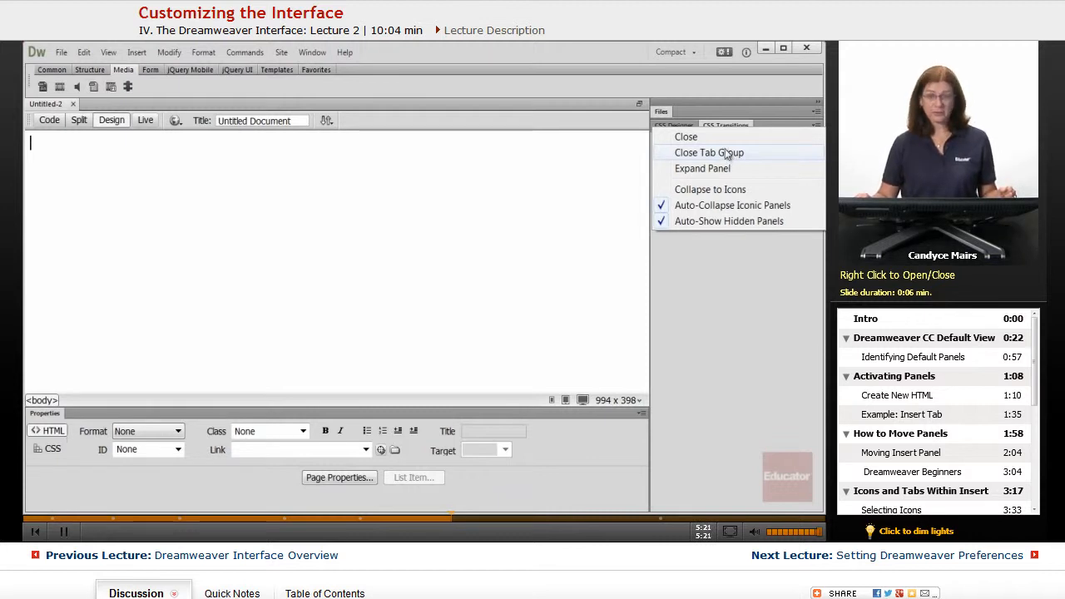
mouse_move(710, 136)
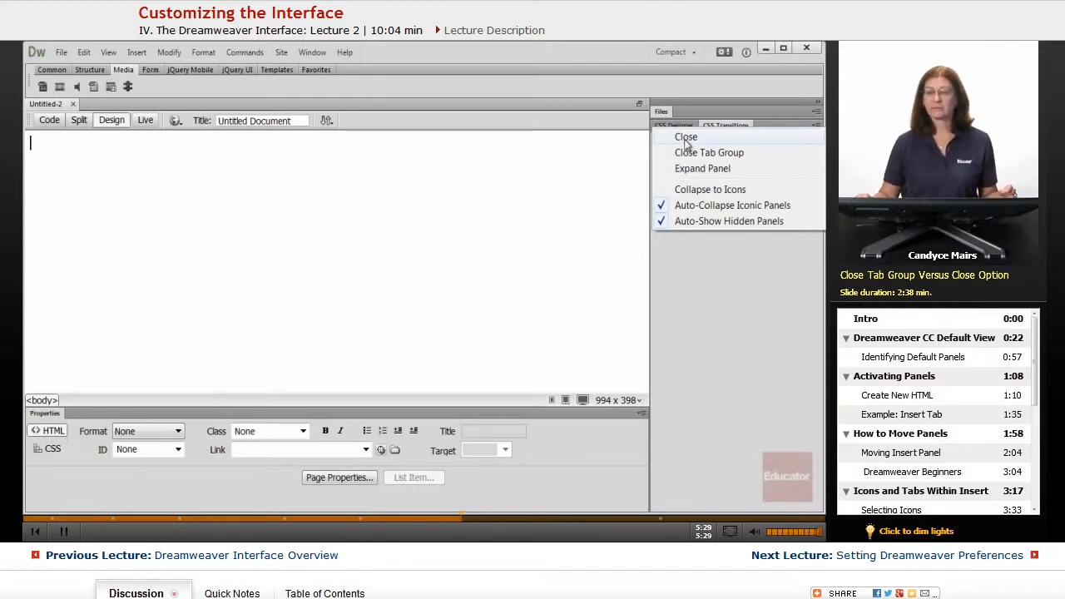
left_click(703, 168)
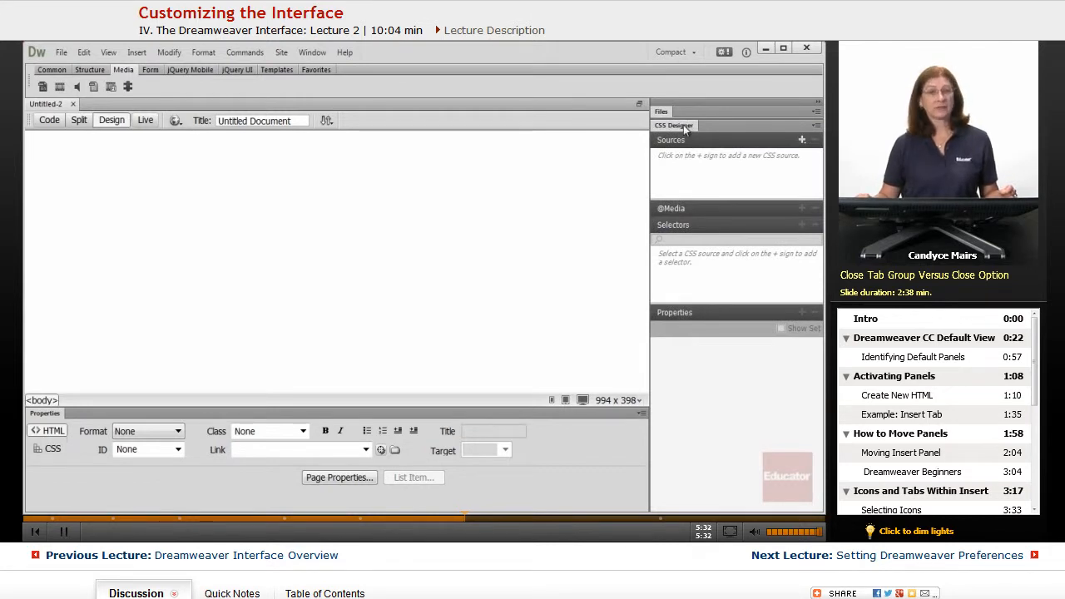
mouse_move(721, 130)
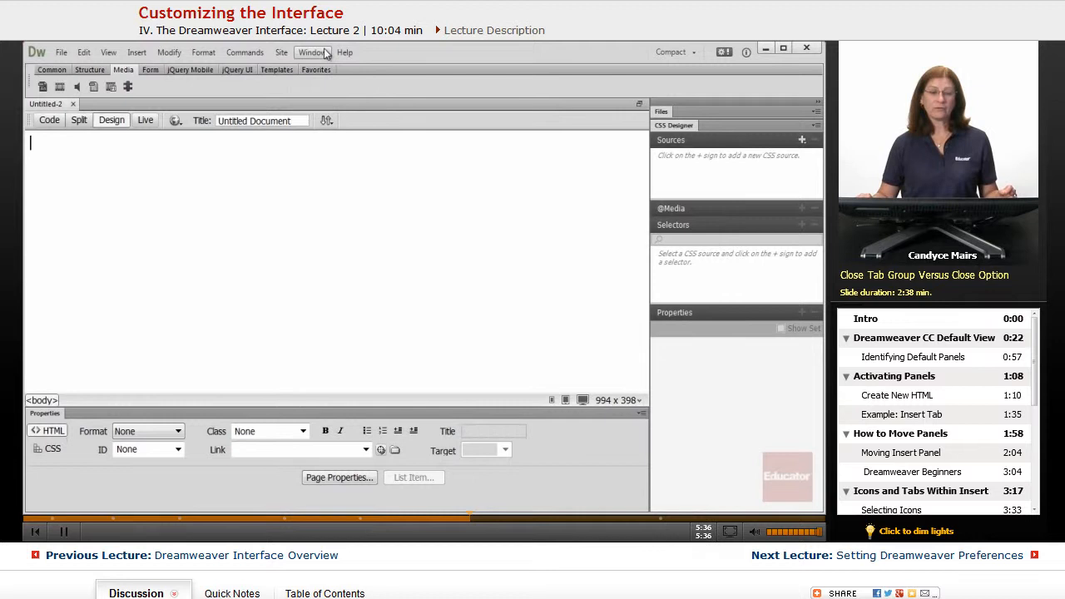
Step: Show the Assets panel via Window > Assets and dock it as a tab beside Files
left_click(313, 51)
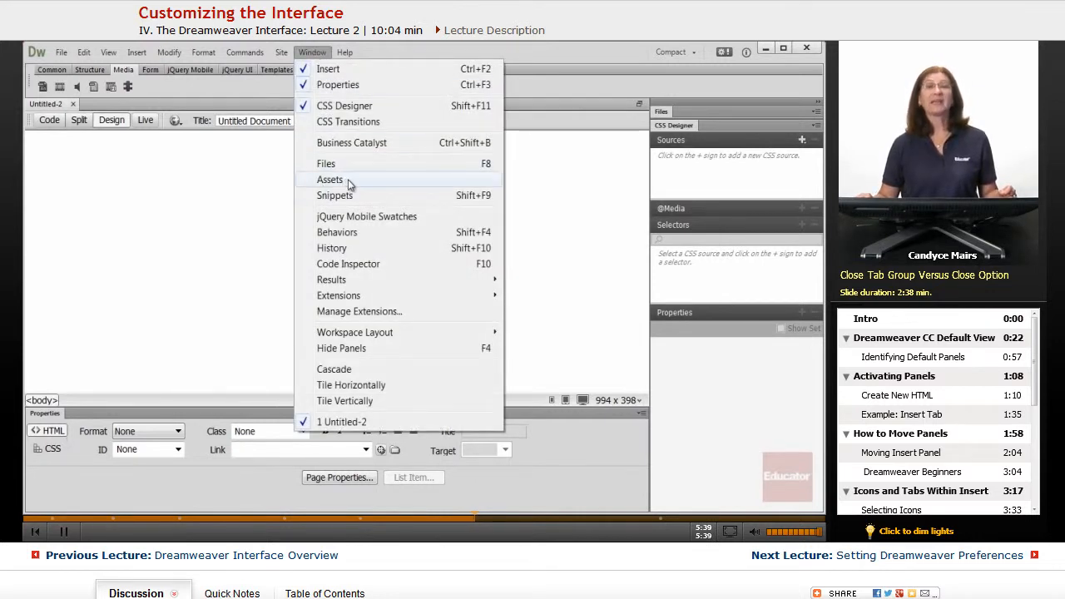
left_click(329, 180)
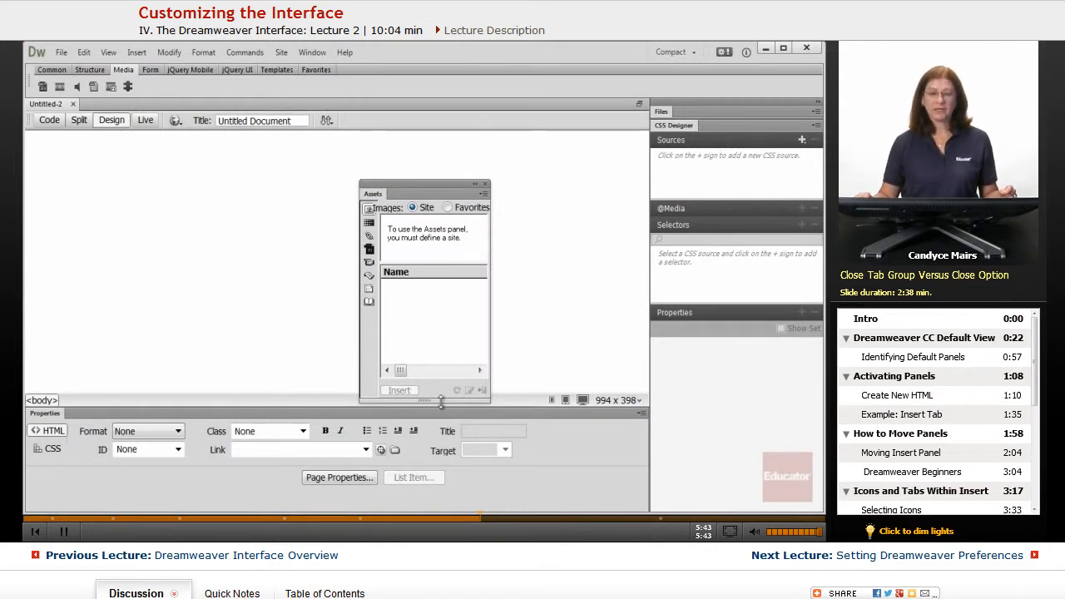
mouse_move(447, 383)
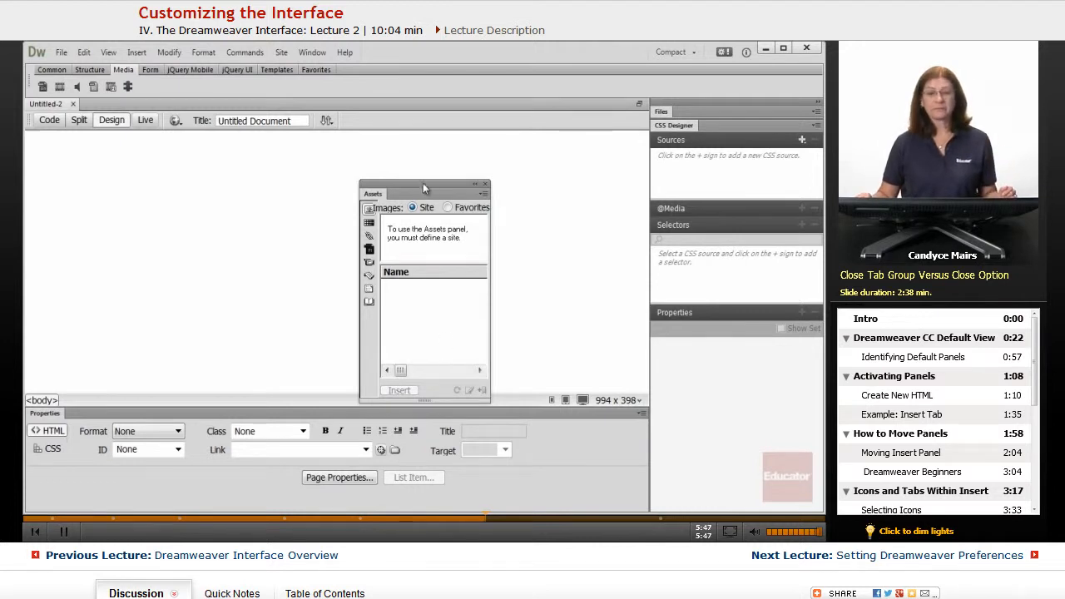
left_click_drag(424, 185, 513, 140)
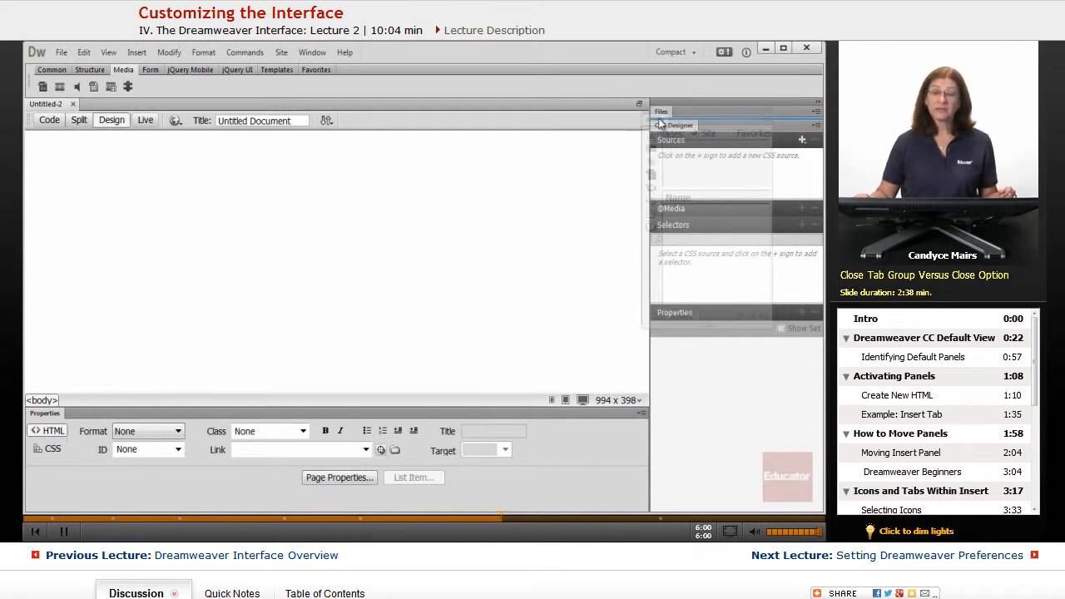
left_click(663, 113)
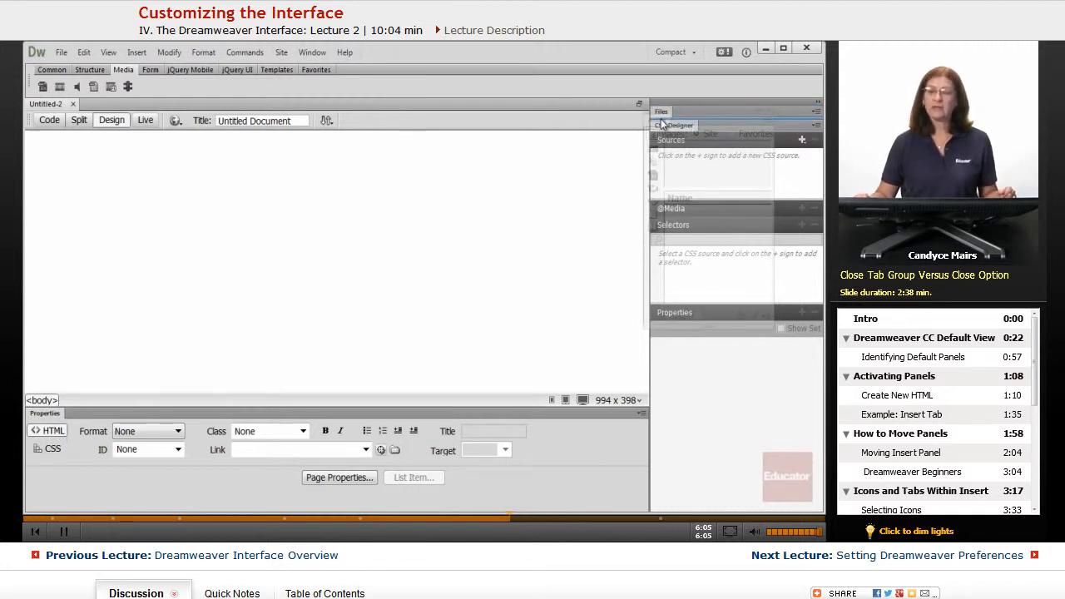
left_click(663, 113)
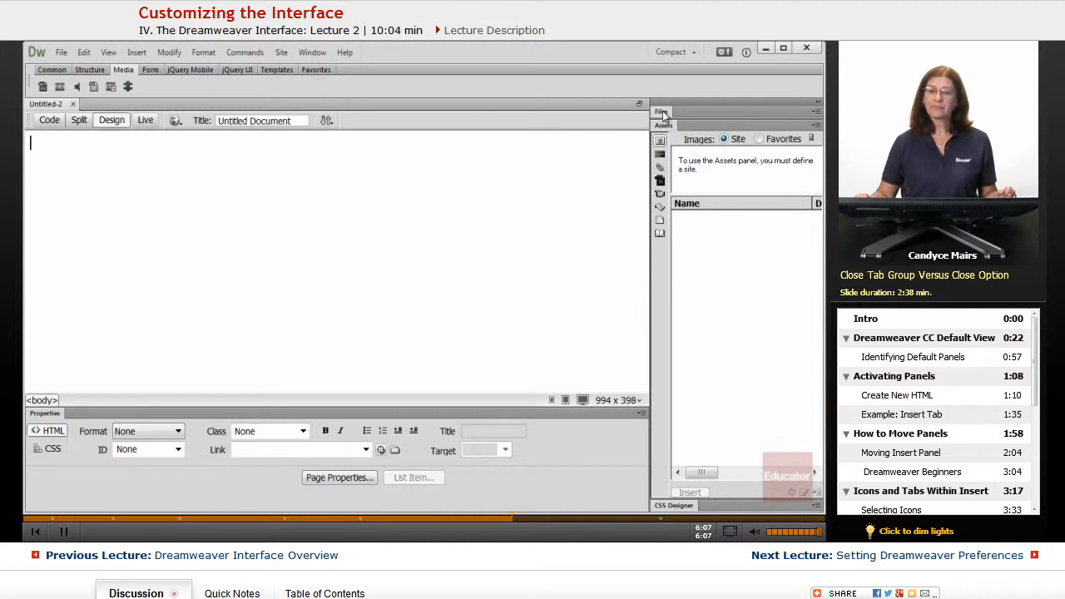
left_click(662, 112)
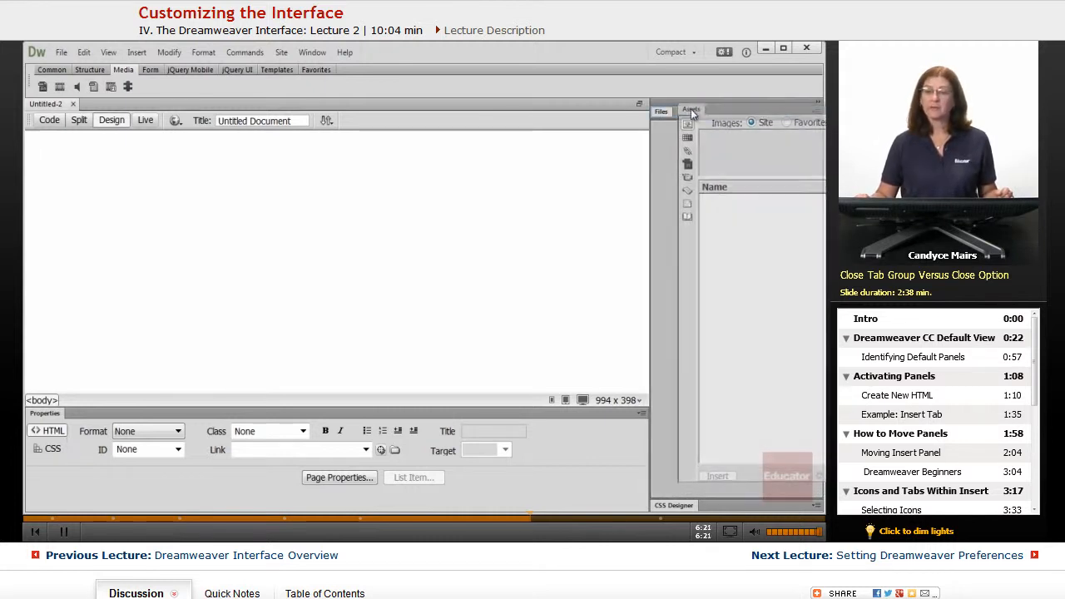
Step: Switch between Assets and Files, ending with Files showing the local Desktop folders
left_click(692, 113)
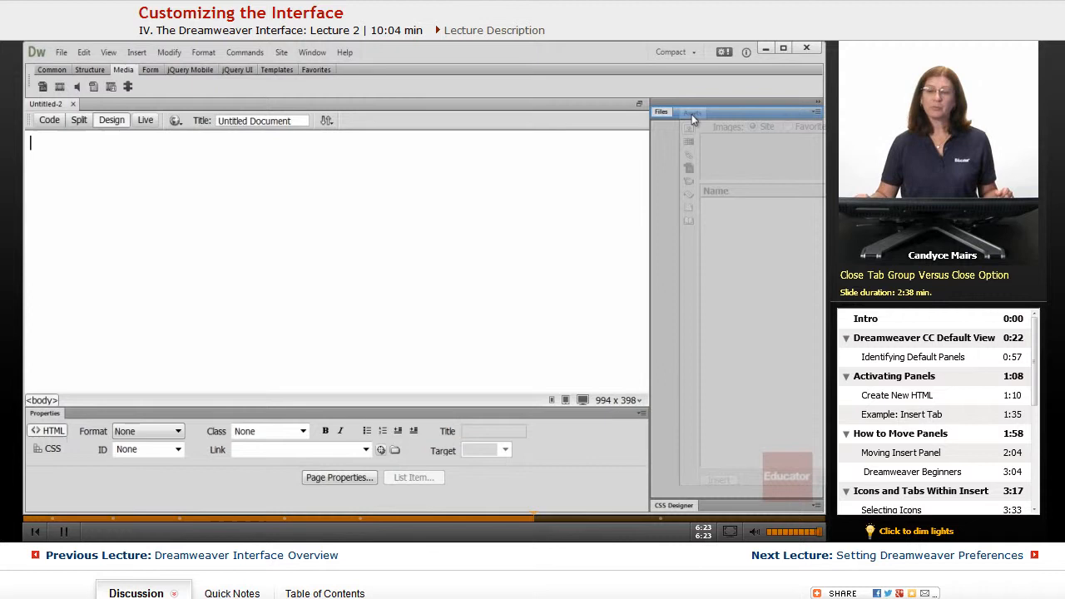
left_click(686, 111)
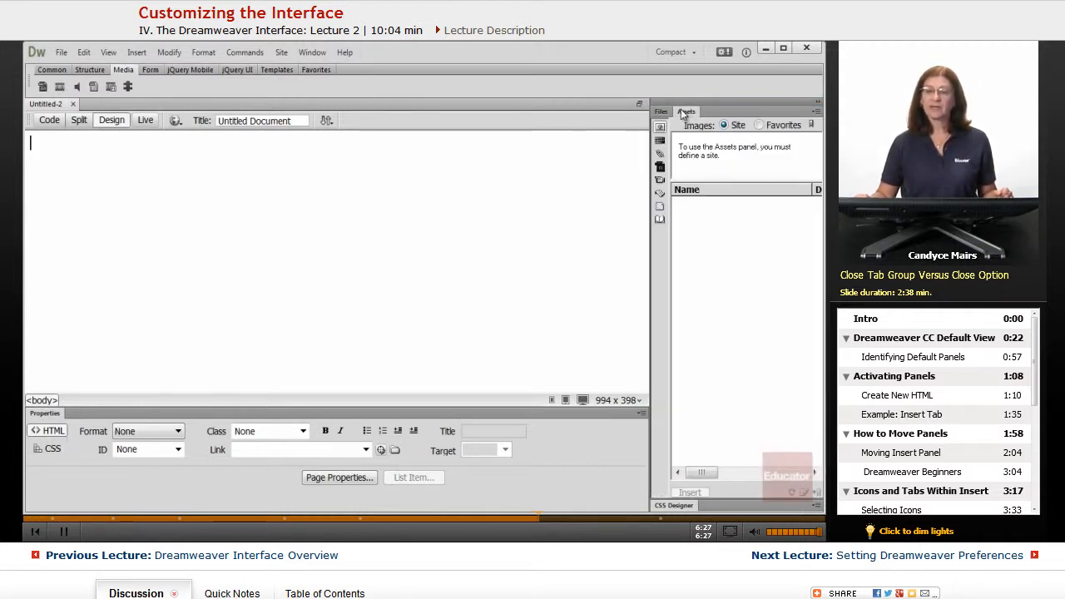
left_click(661, 110)
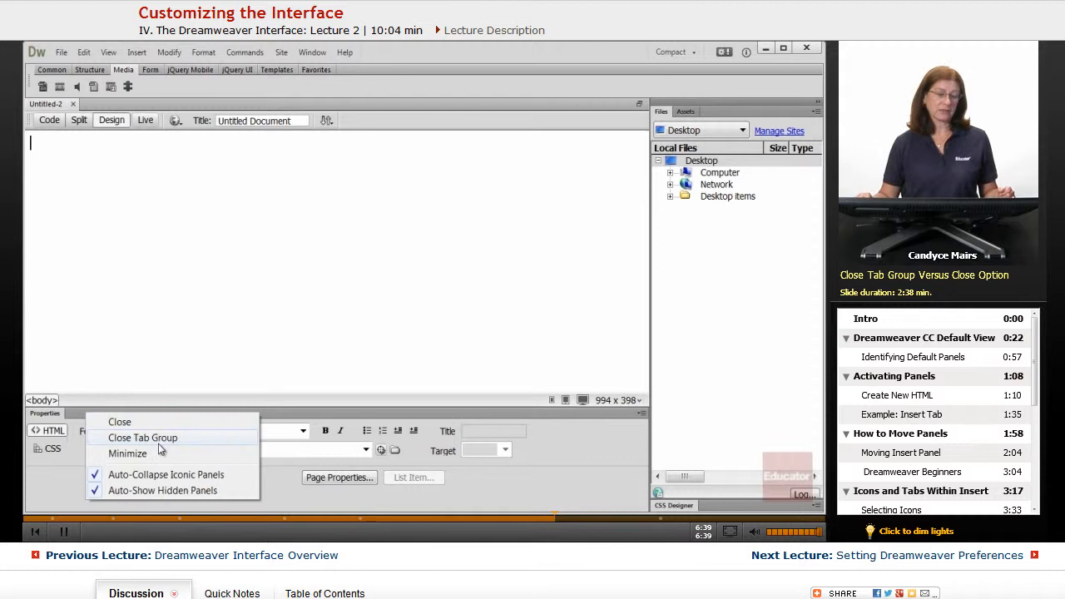
mouse_move(165, 443)
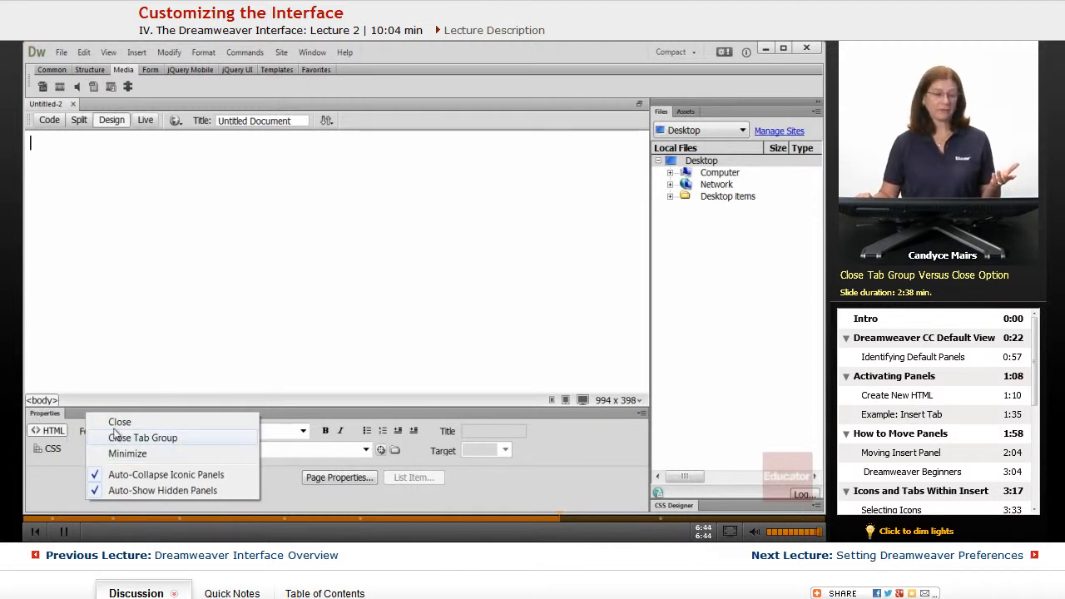
mouse_move(147, 393)
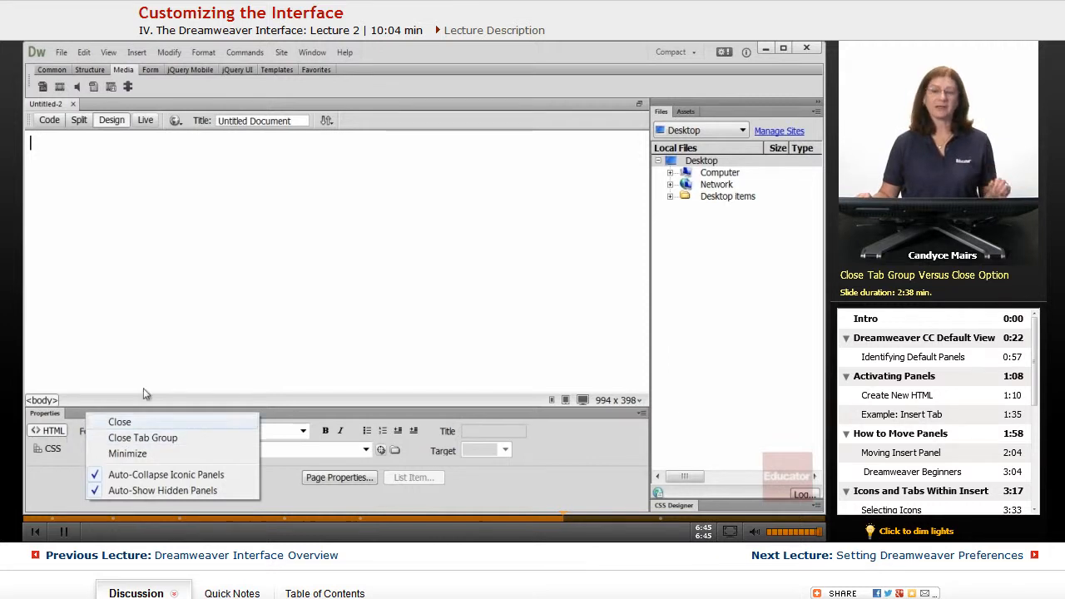
Step: Reopen the Properties panel at the bottom via Window > Properties and confirm it is checked
left_click(313, 52)
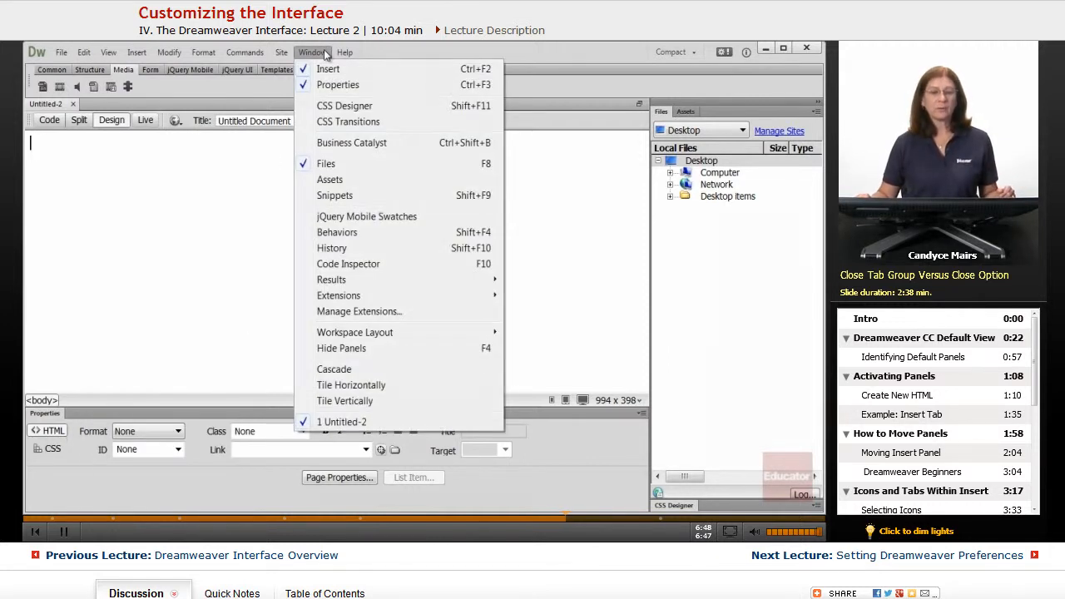
mouse_move(125, 363)
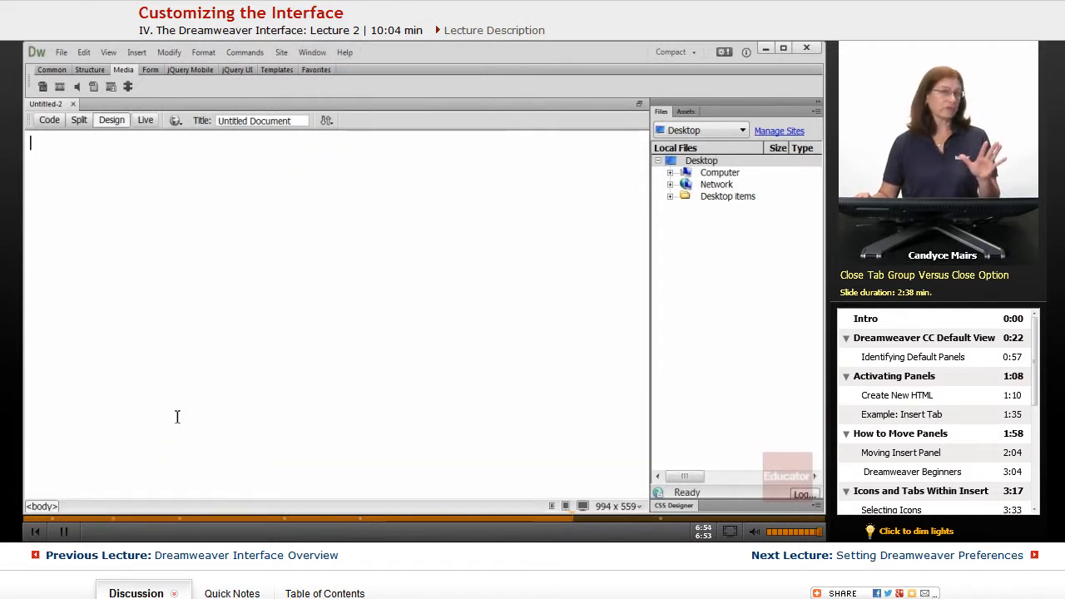
left_click(313, 51)
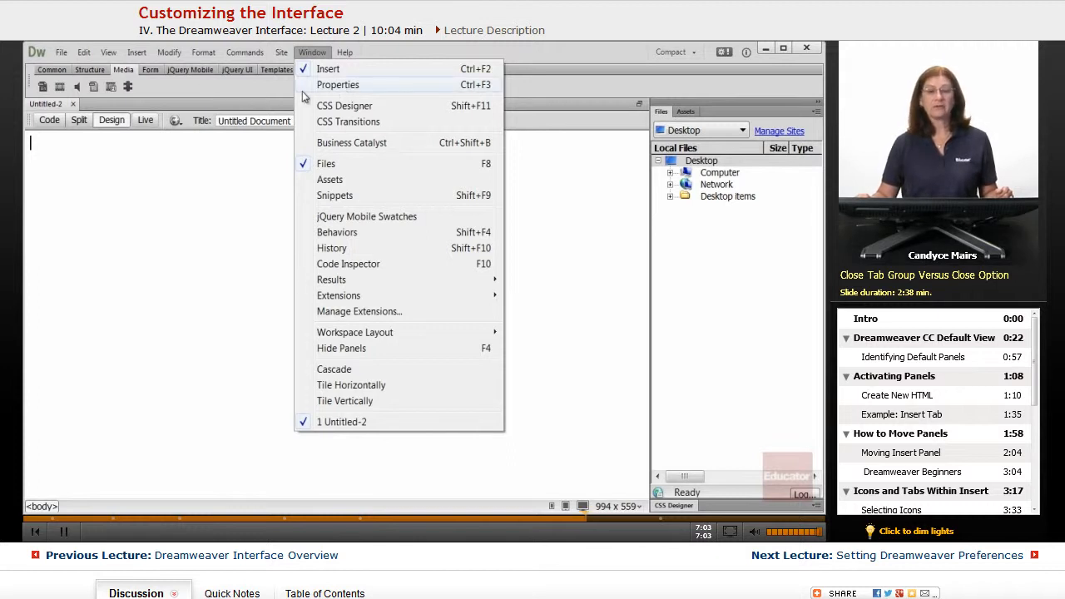
mouse_move(325, 90)
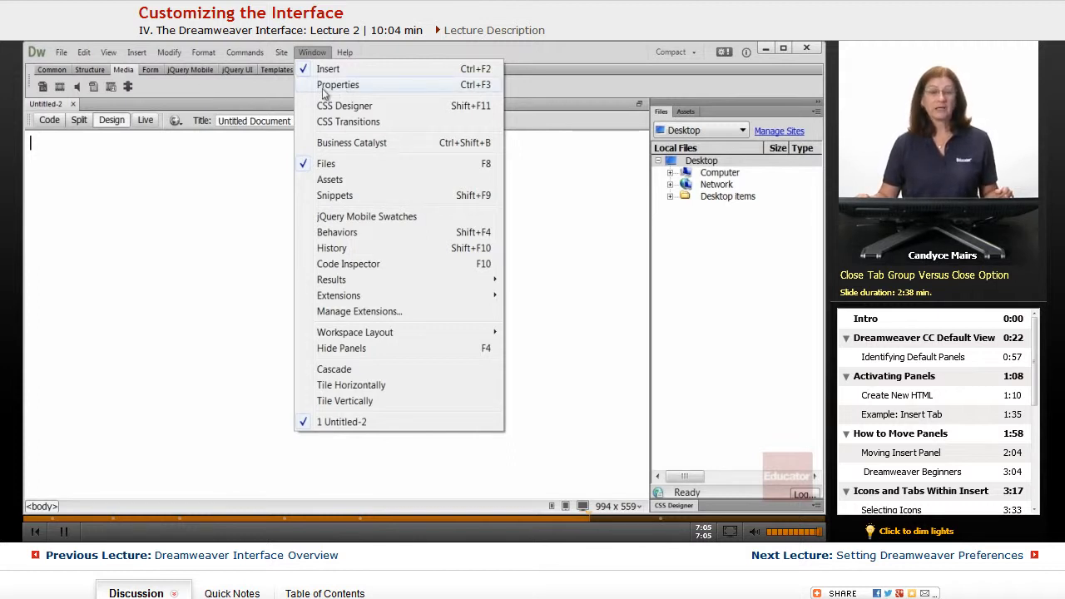
left_click(338, 83)
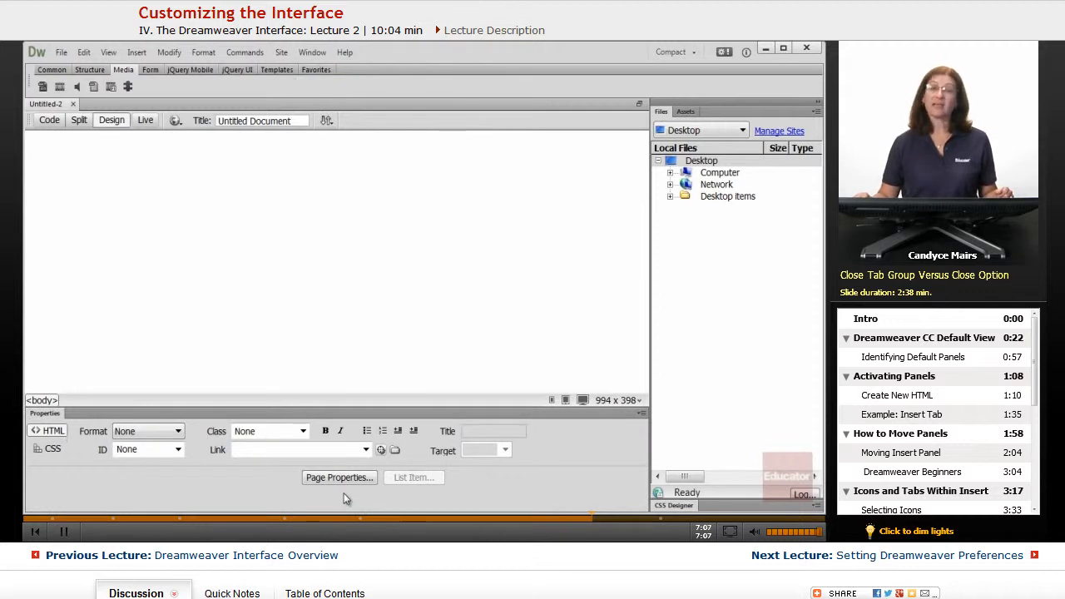
left_click(313, 51)
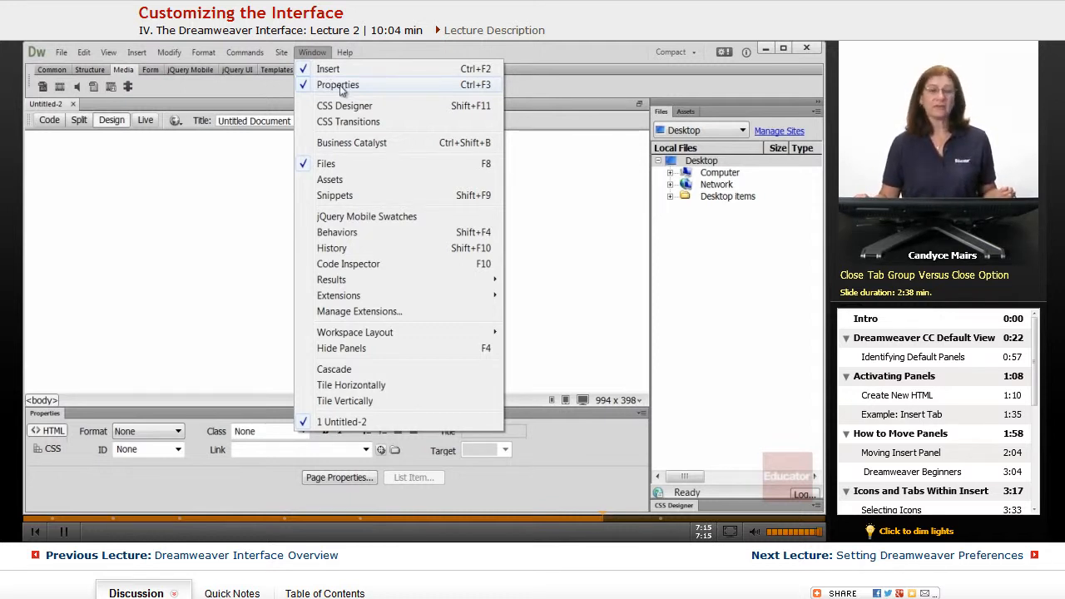
mouse_move(330, 187)
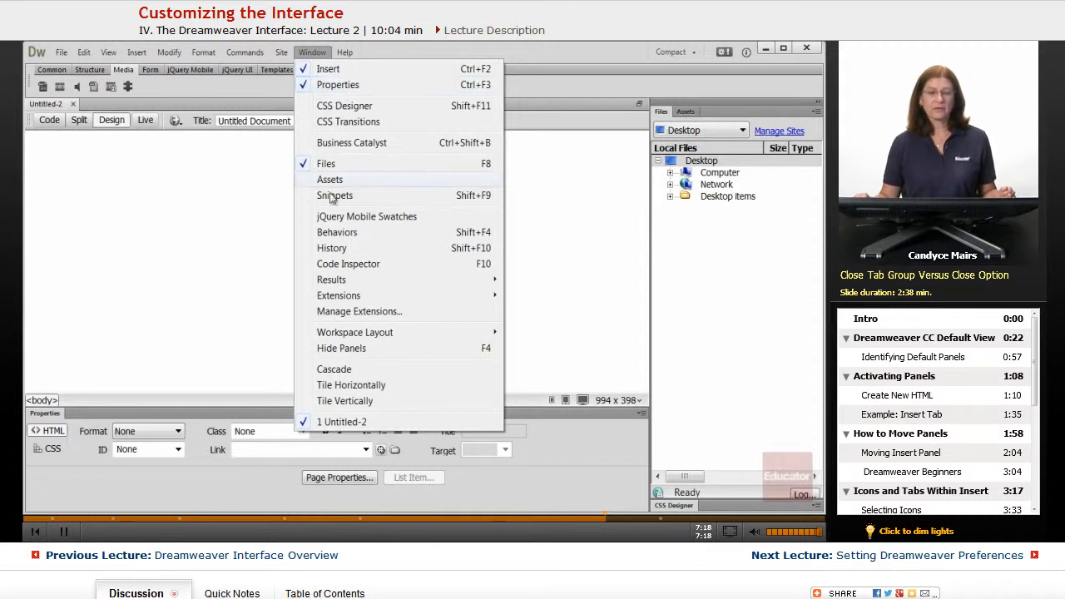
mouse_move(143, 220)
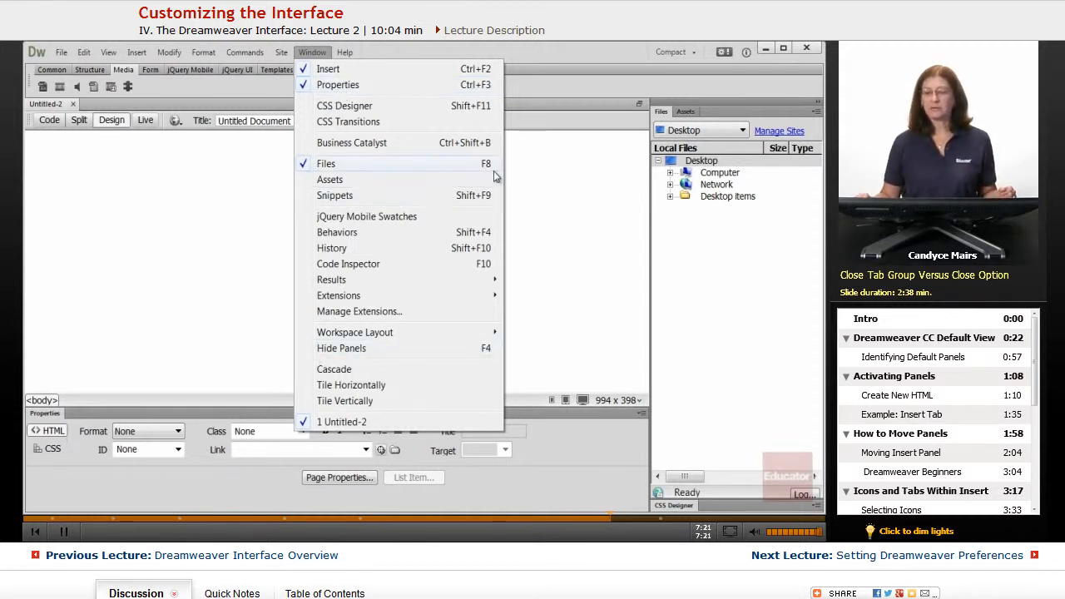
mouse_move(596, 203)
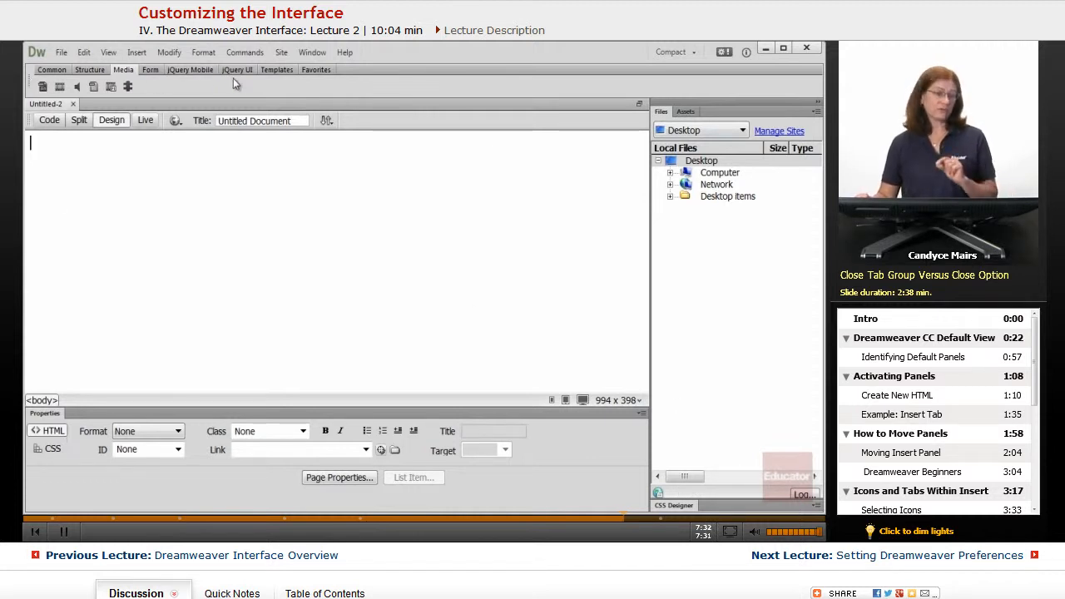
Step: Hide the Insert bar via Window > Insert and confirm it is unchecked
left_click(313, 52)
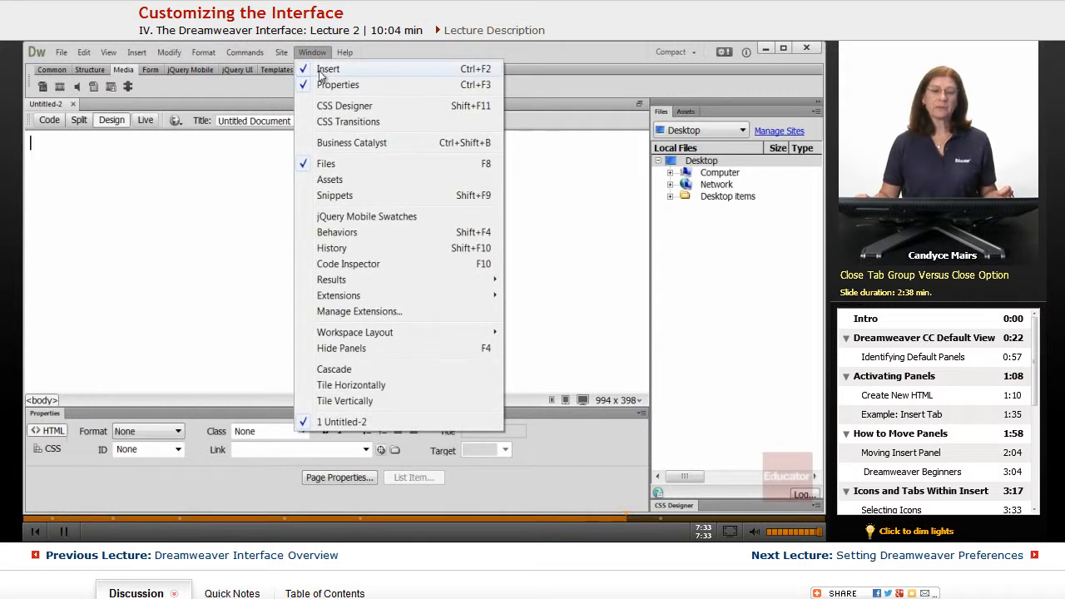
mouse_move(653, 298)
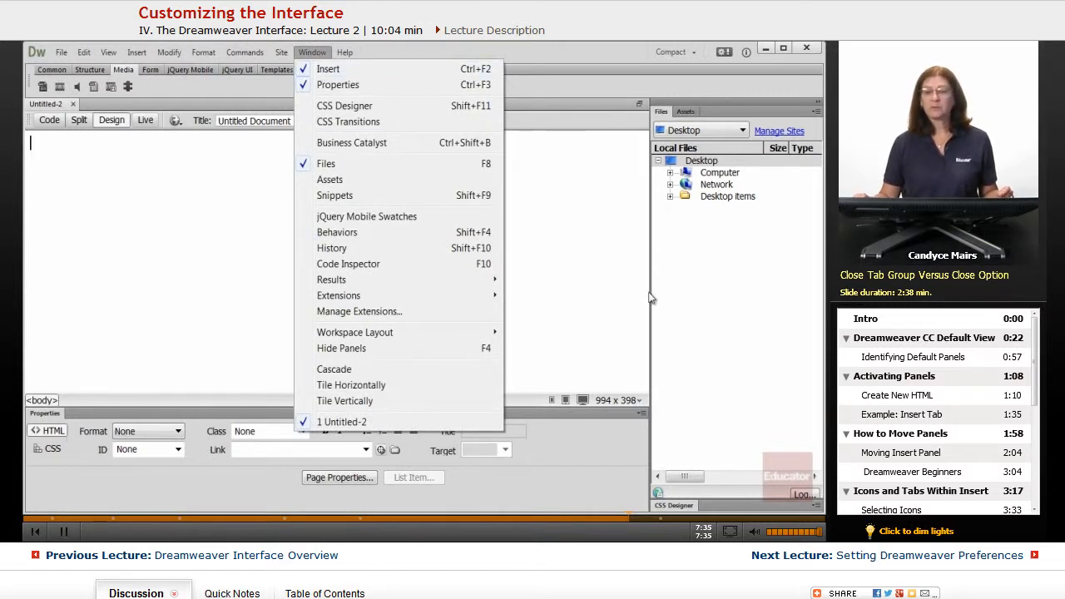
mouse_move(689, 317)
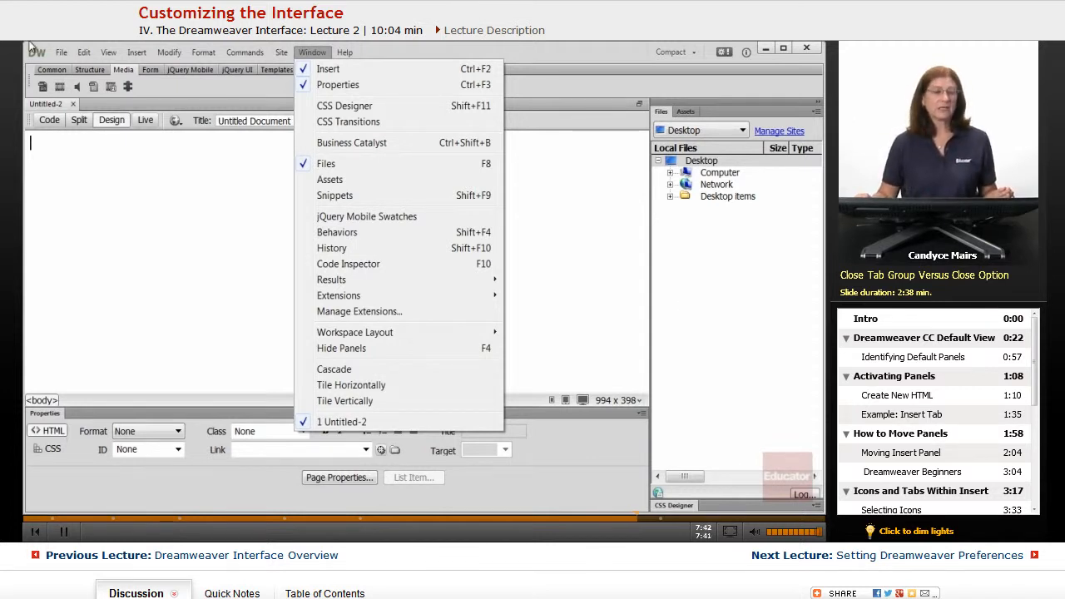
mouse_move(243, 186)
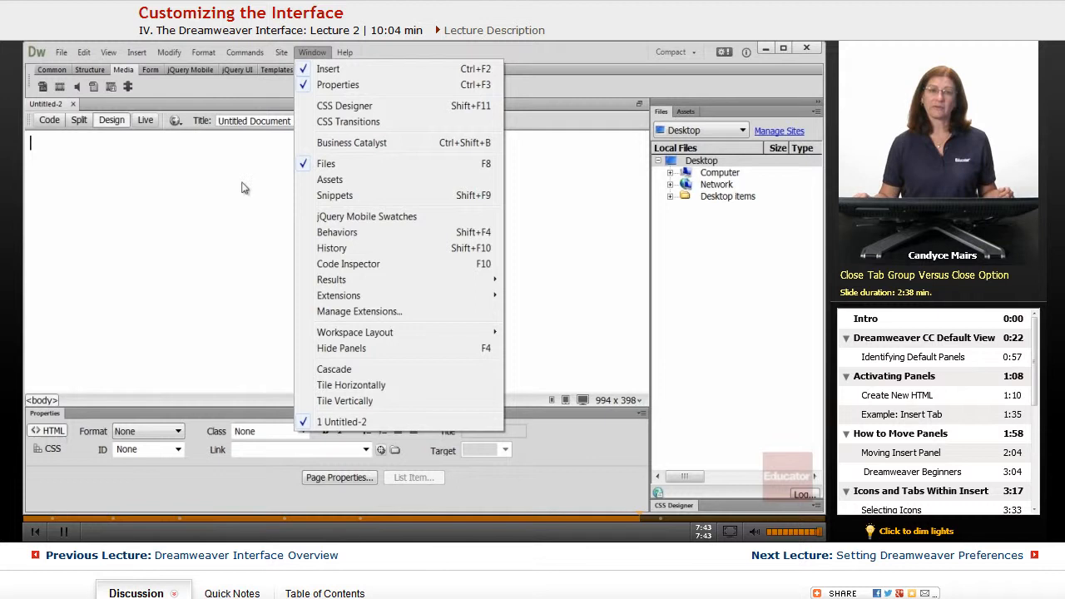
mouse_move(356, 70)
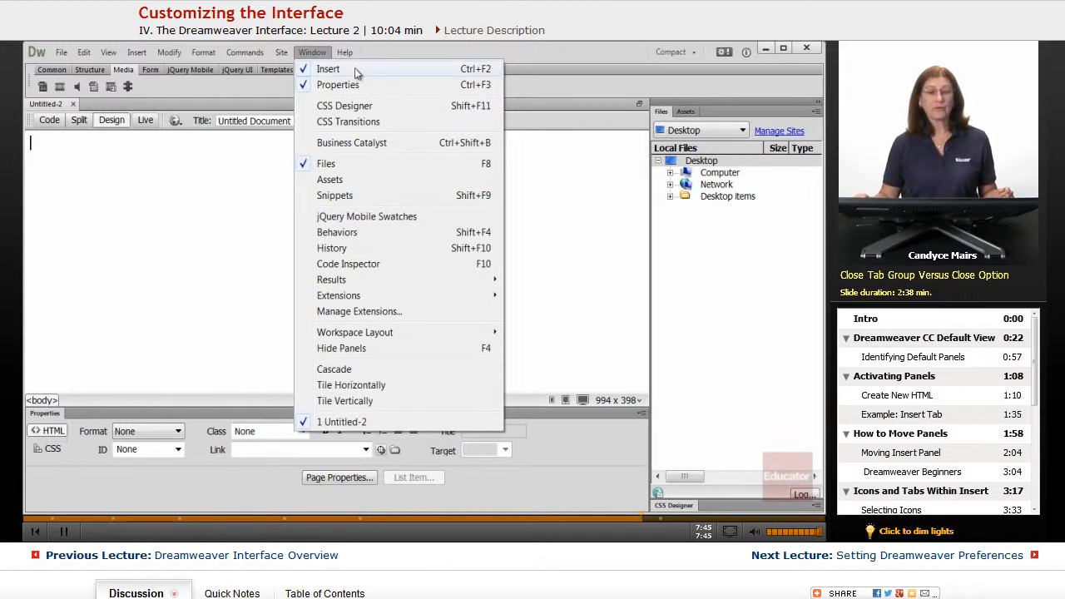
left_click(328, 68)
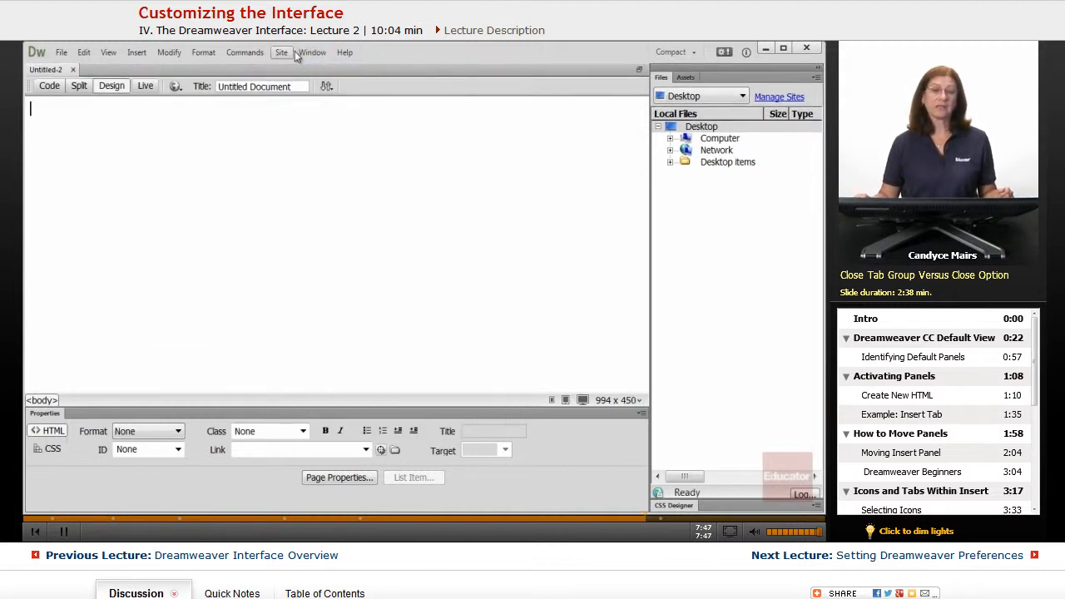
left_click(313, 51)
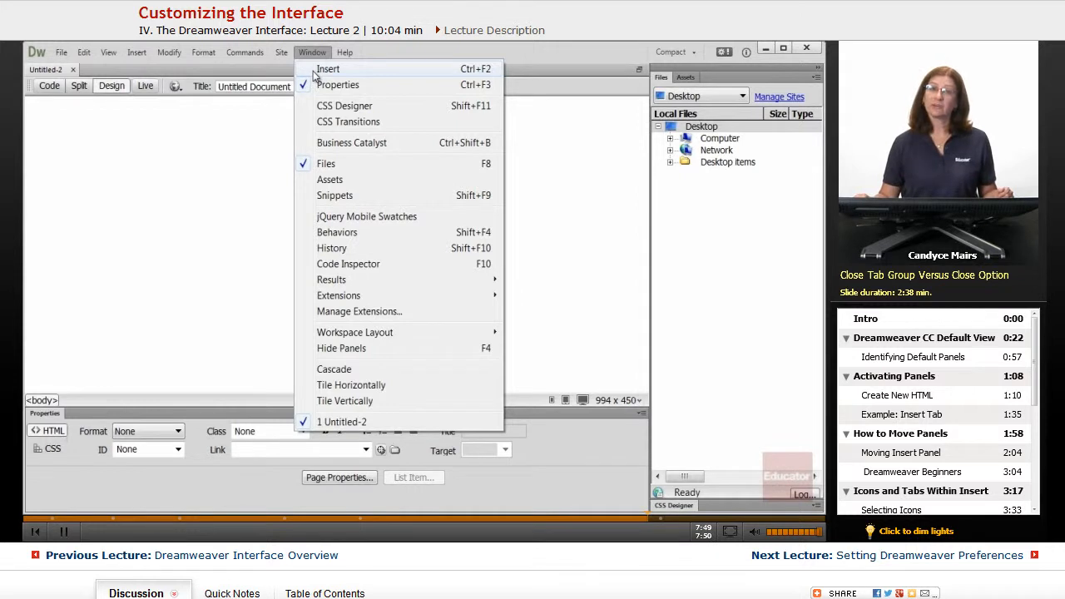
mouse_move(223, 77)
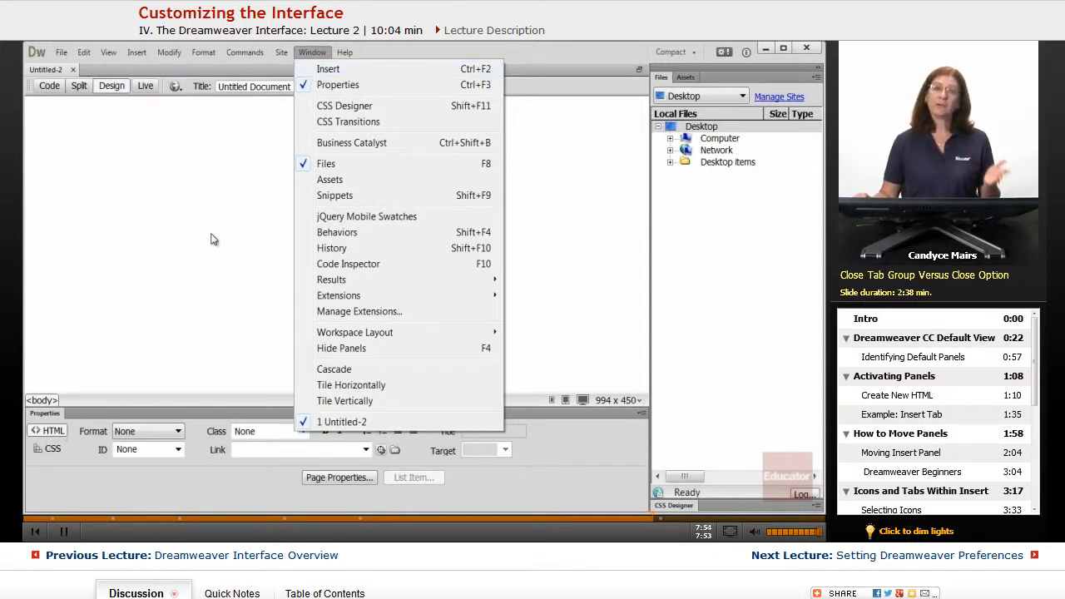
mouse_move(210, 213)
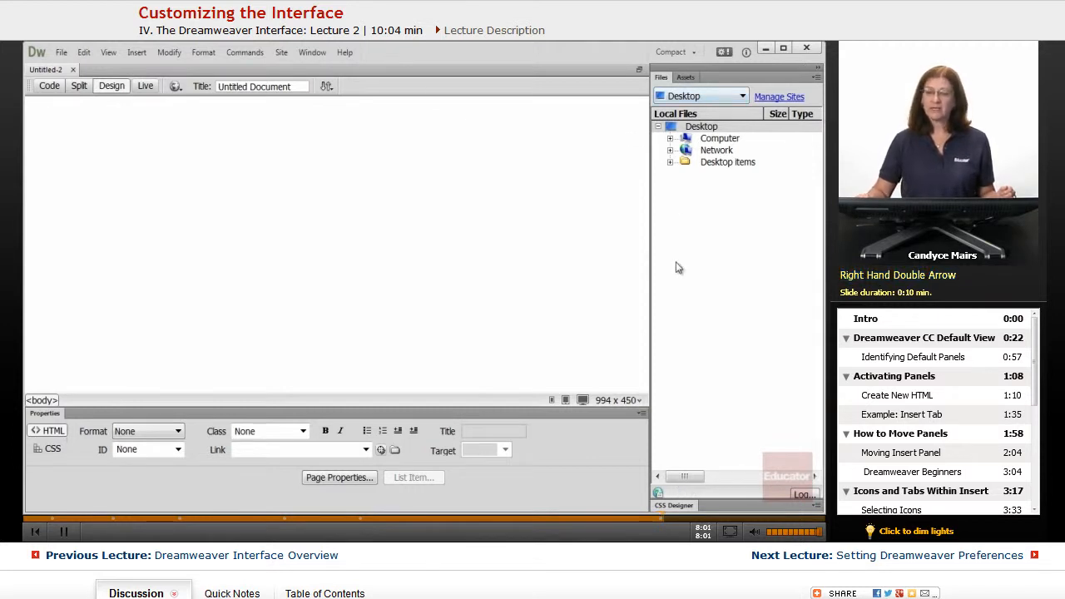
mouse_move(817, 70)
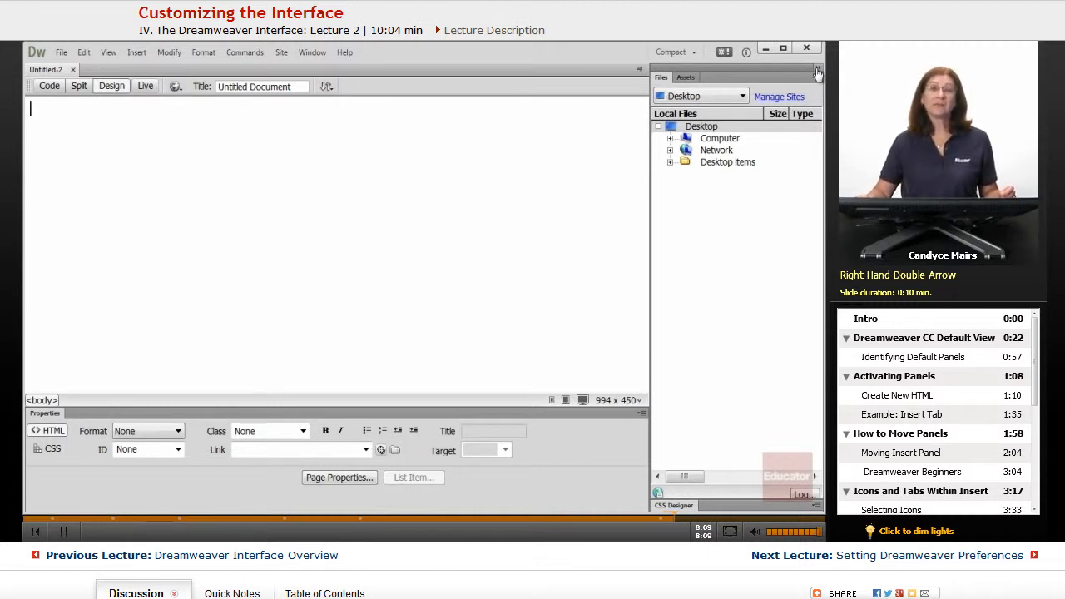
left_click(819, 70)
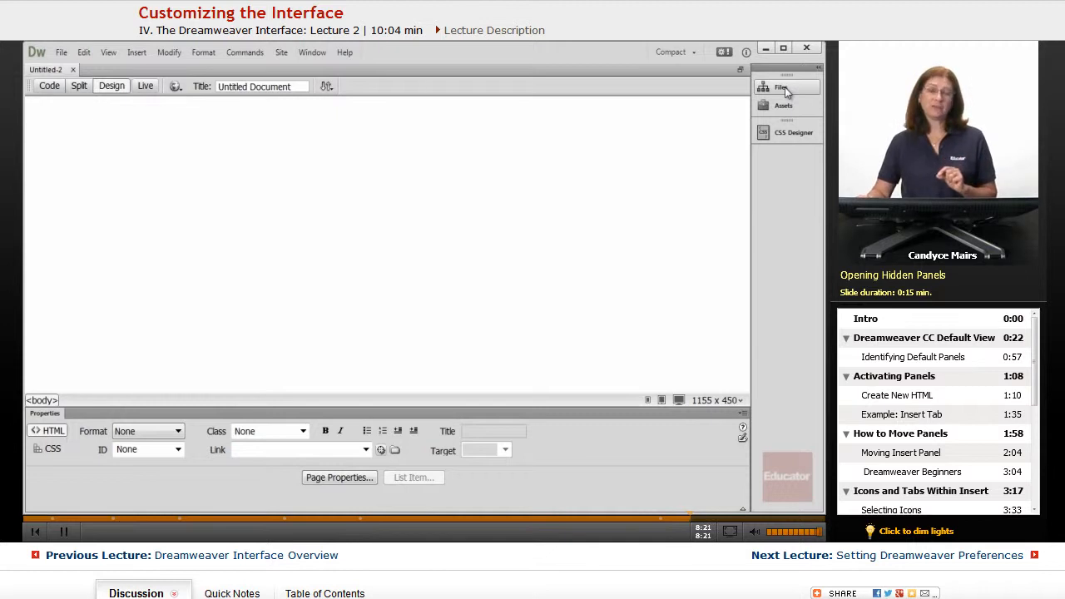
left_click(781, 86)
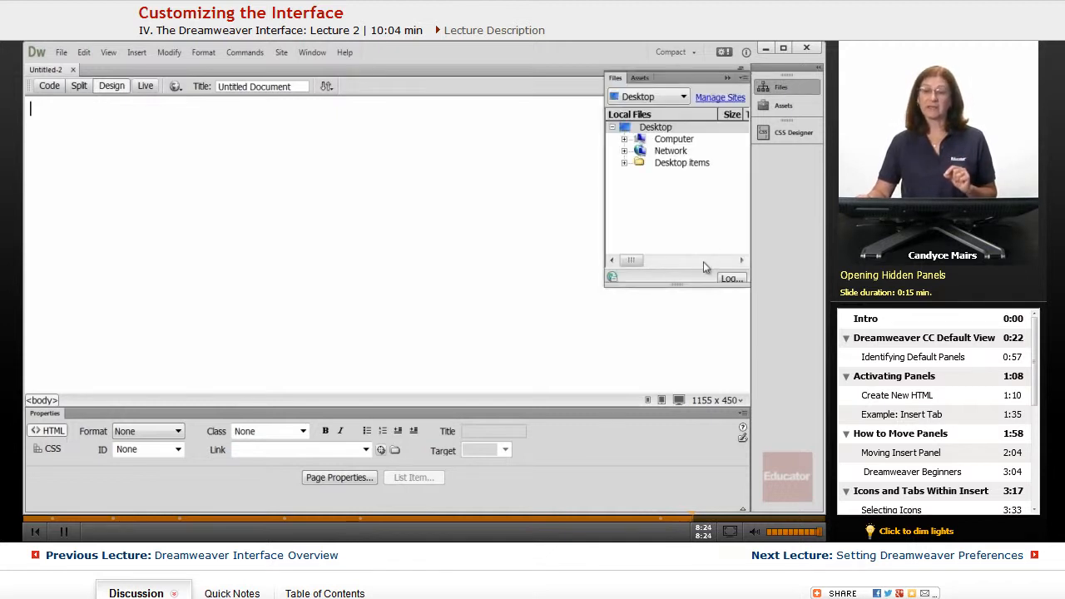
mouse_move(636, 251)
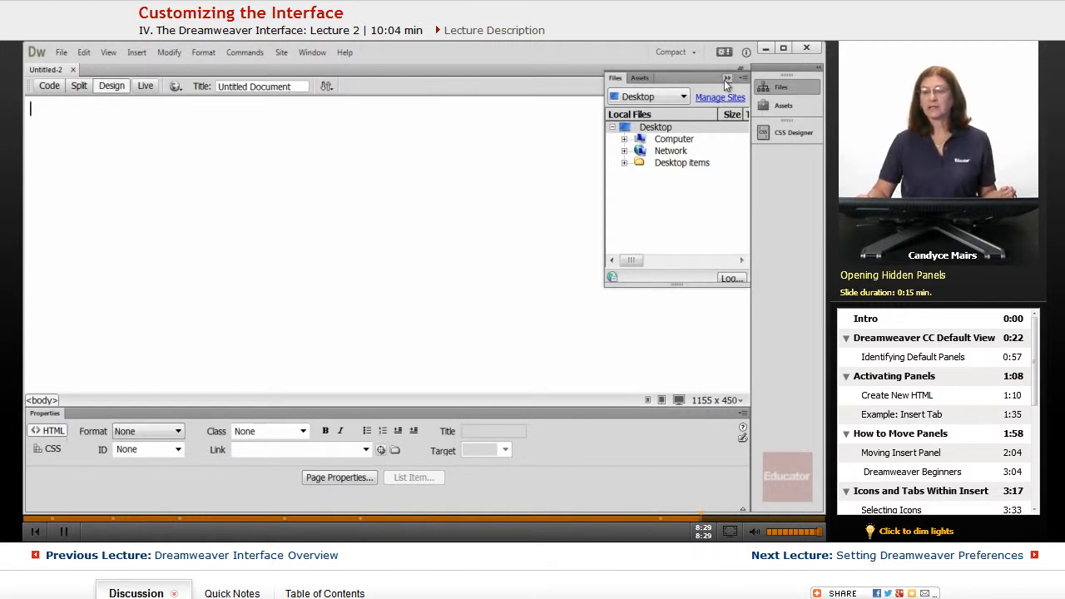
left_click(727, 78)
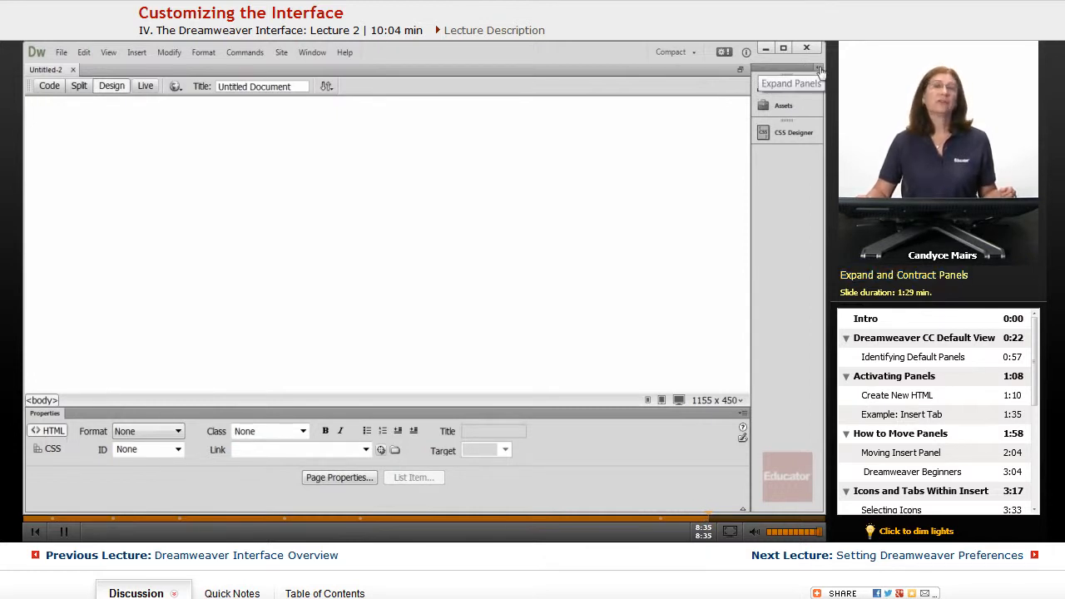
left_click(819, 70)
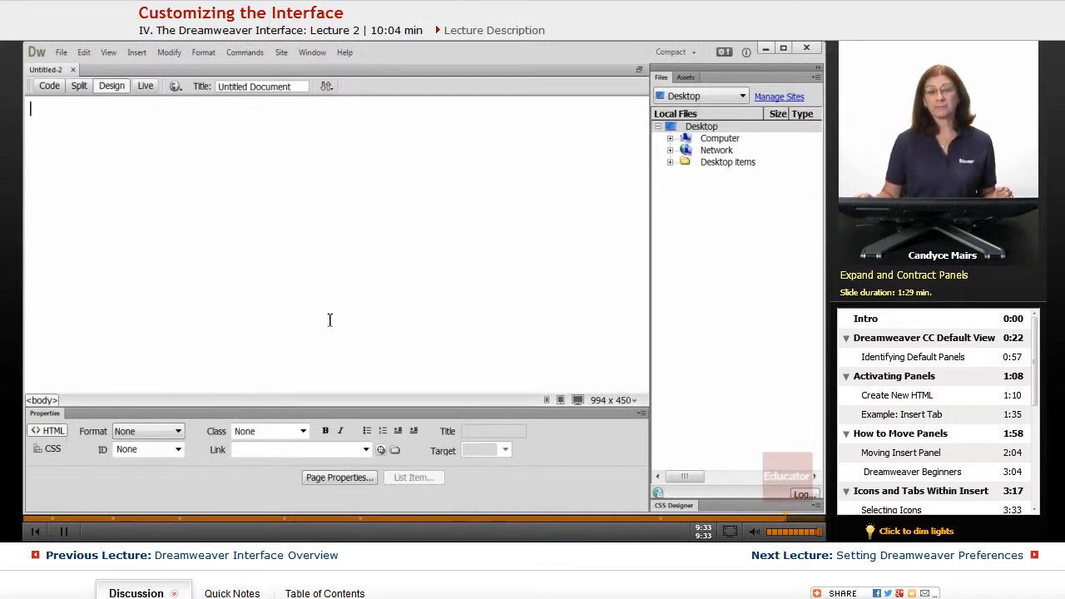
mouse_move(313, 52)
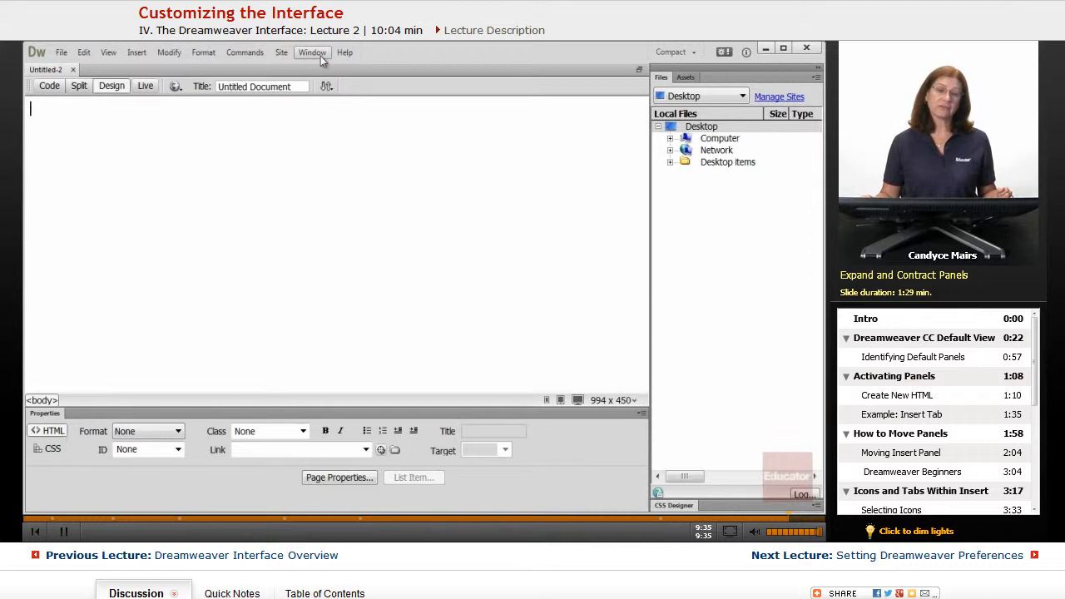
Step: Restore the Insert bar via Window > Insert and show its Common category
left_click(313, 52)
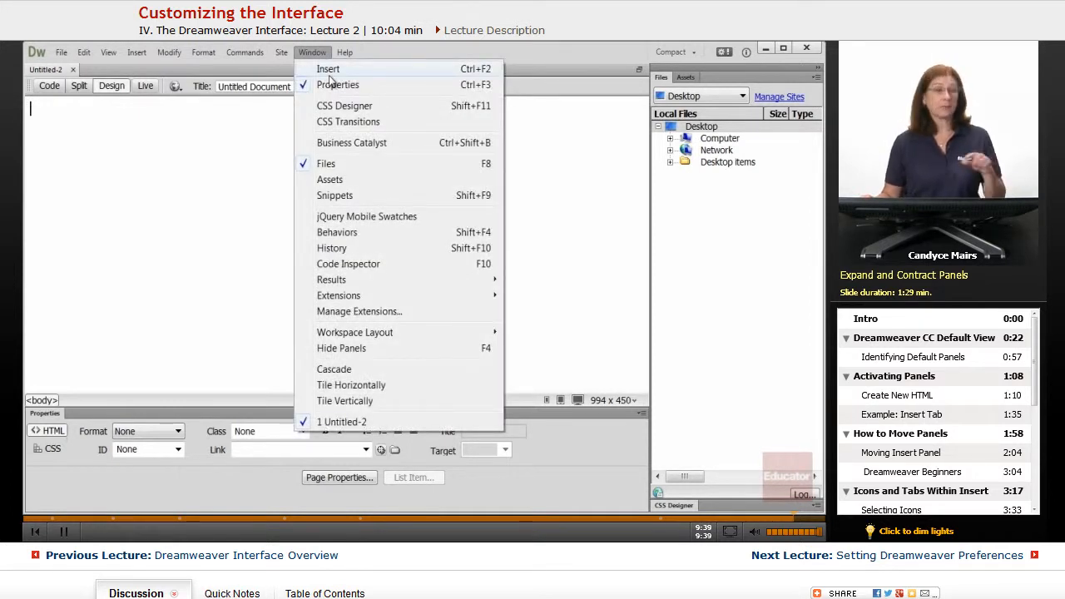
left_click(328, 69)
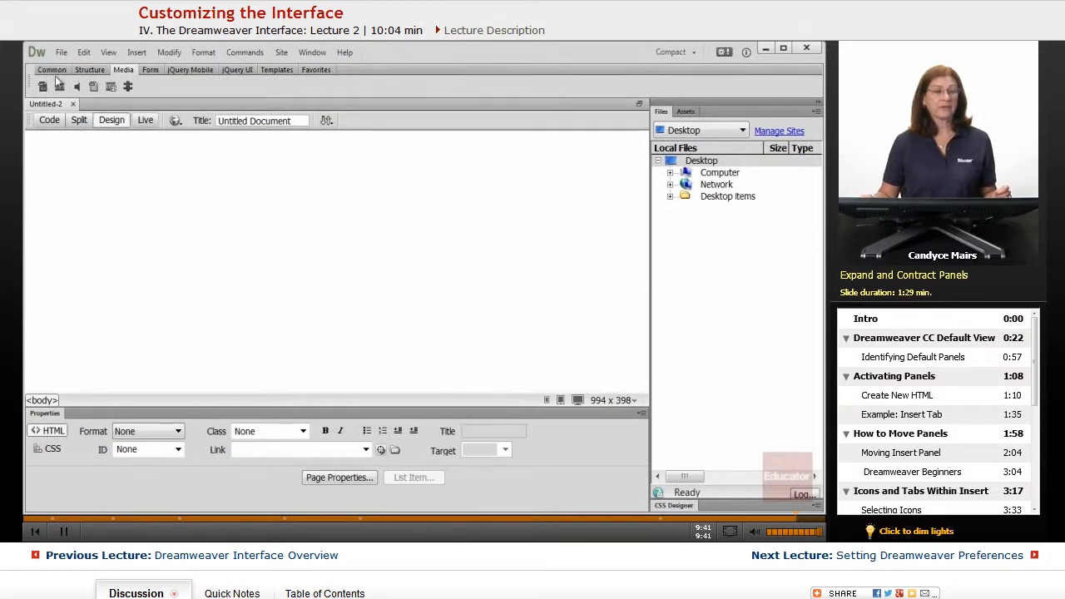
left_click(52, 69)
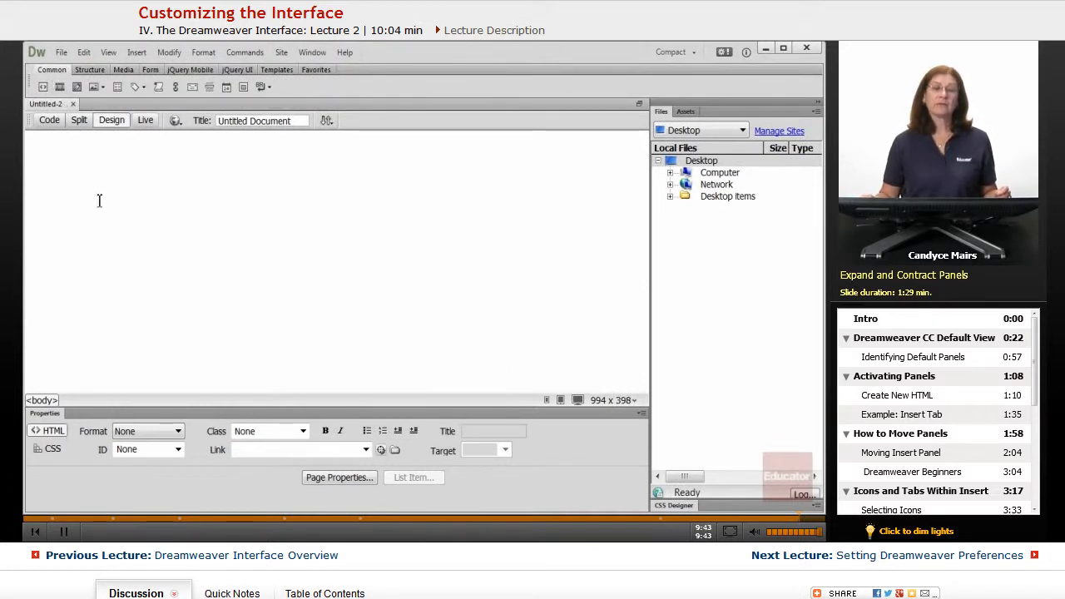